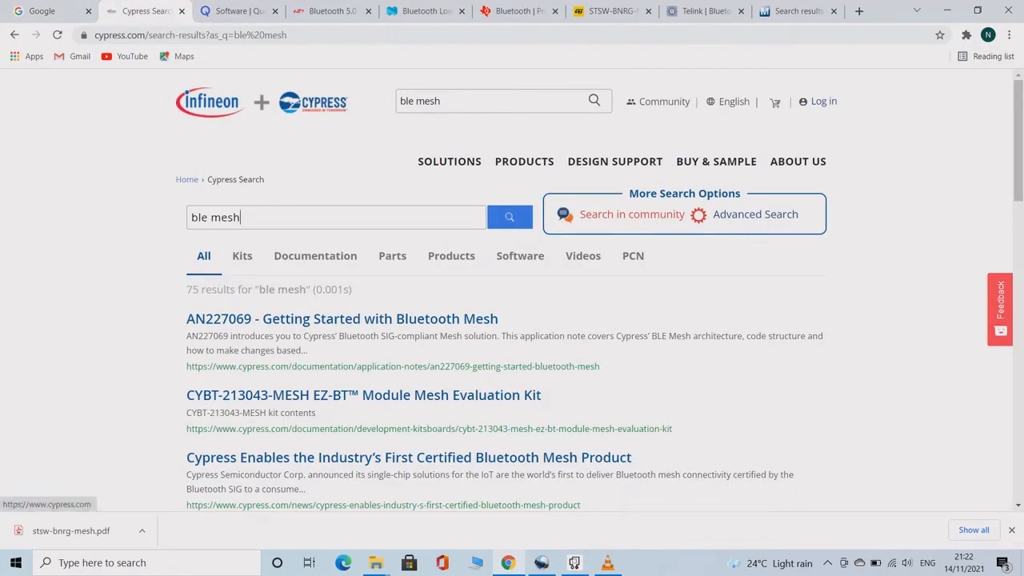
{"action": "mouse_move", "coordinate": [449, 161]}
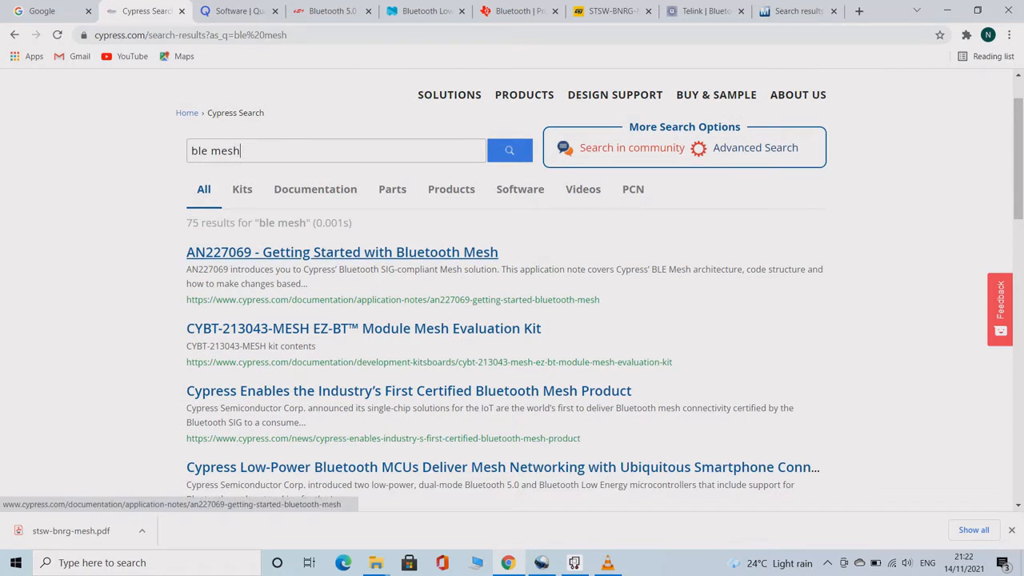
{"action": "mouse_move", "coordinate": [363, 328]}
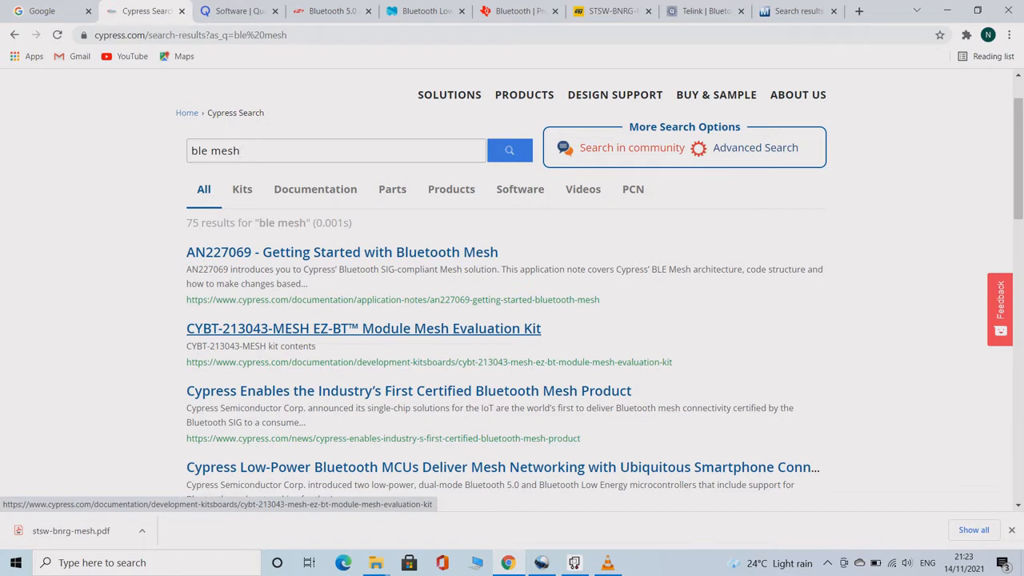
{"action": "mouse_move", "coordinate": [408, 391]}
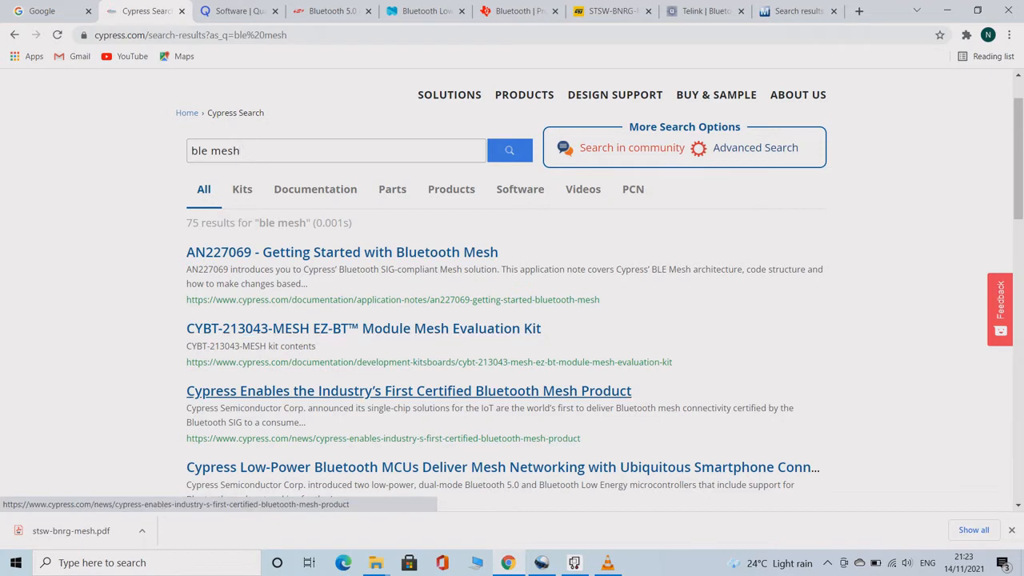
Step: On the Qualcomm CSR102x page, view the Overview, then the Documentation listing
{"action": "scroll", "scroll_direction": "down", "scroll_amount": 3}
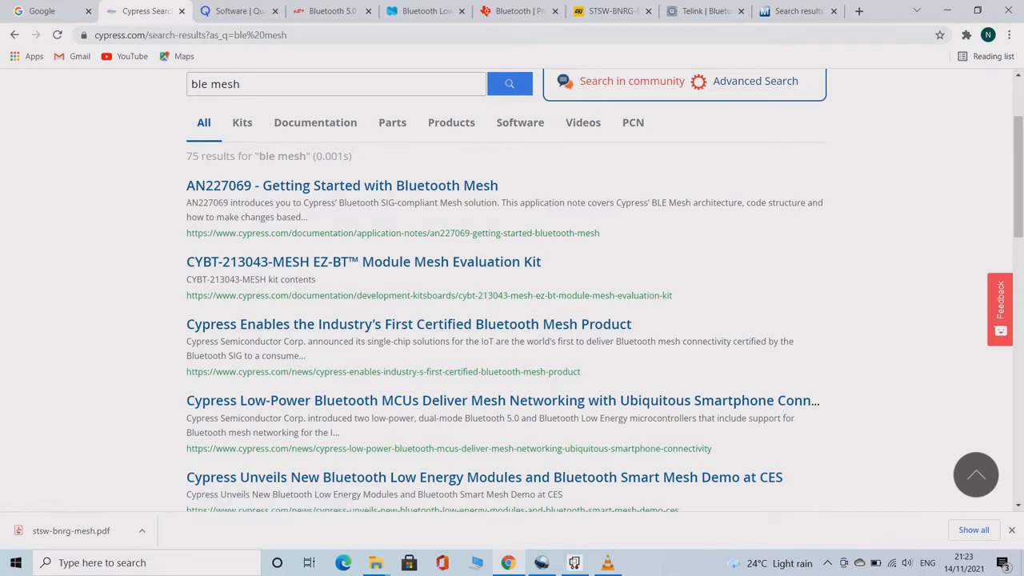
{"action": "mouse_move", "coordinate": [501, 400]}
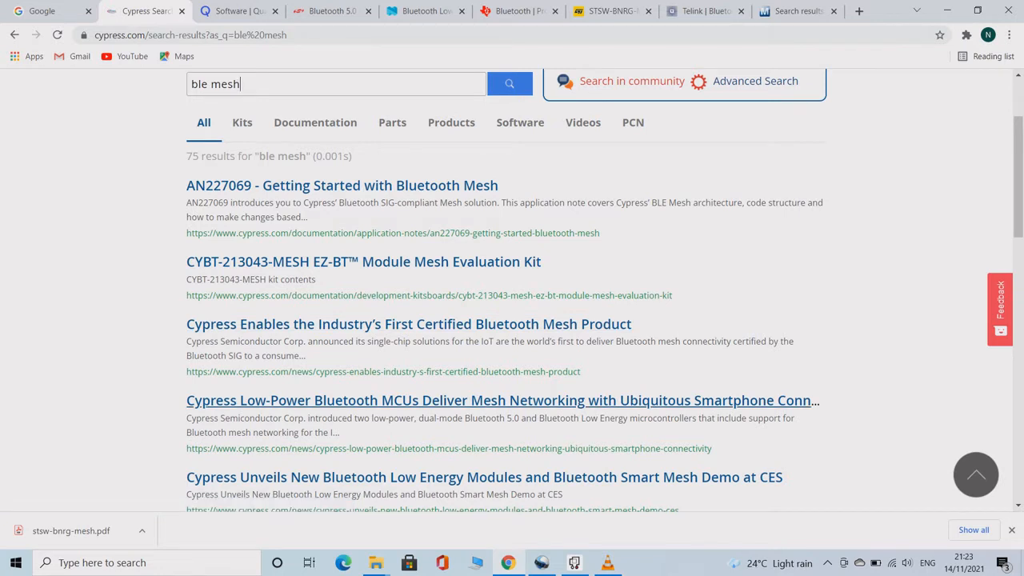
{"action": "scroll", "scroll_direction": "down", "scroll_amount": 3}
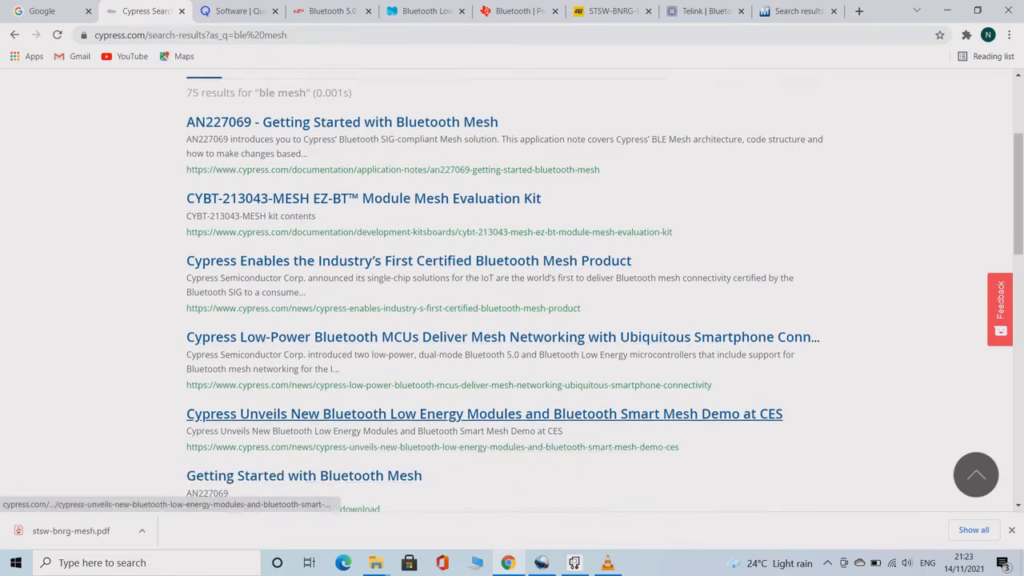
{"action": "scroll", "scroll_direction": "down", "scroll_amount": 3}
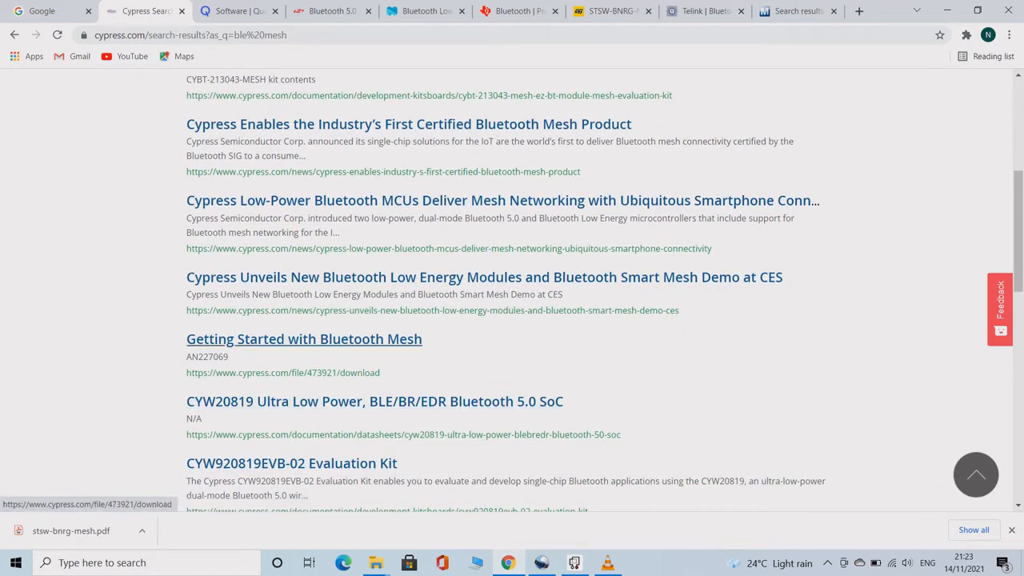
{"action": "mouse_move", "coordinate": [374, 401]}
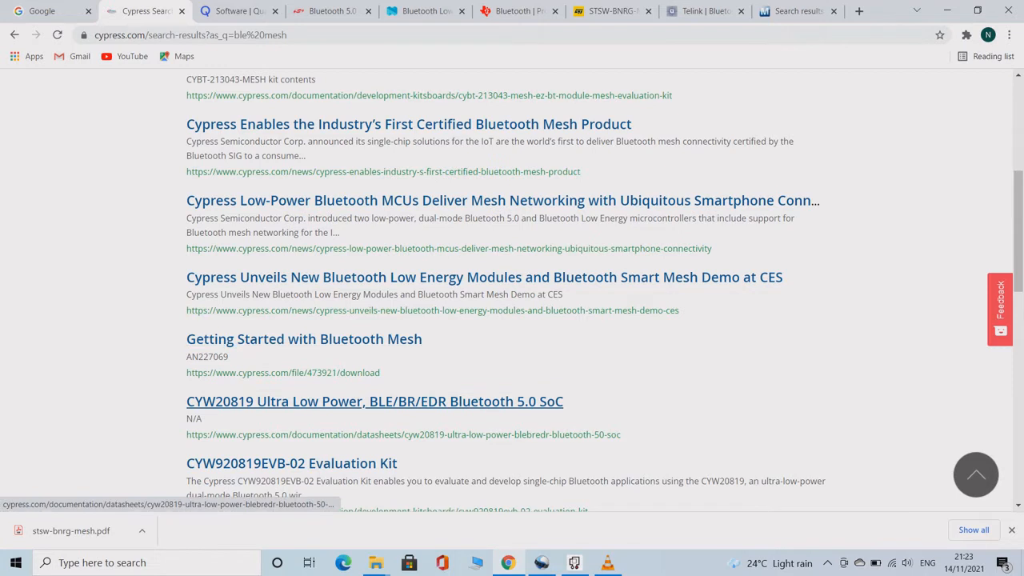
{"action": "left_click", "coordinate": [236, 10]}
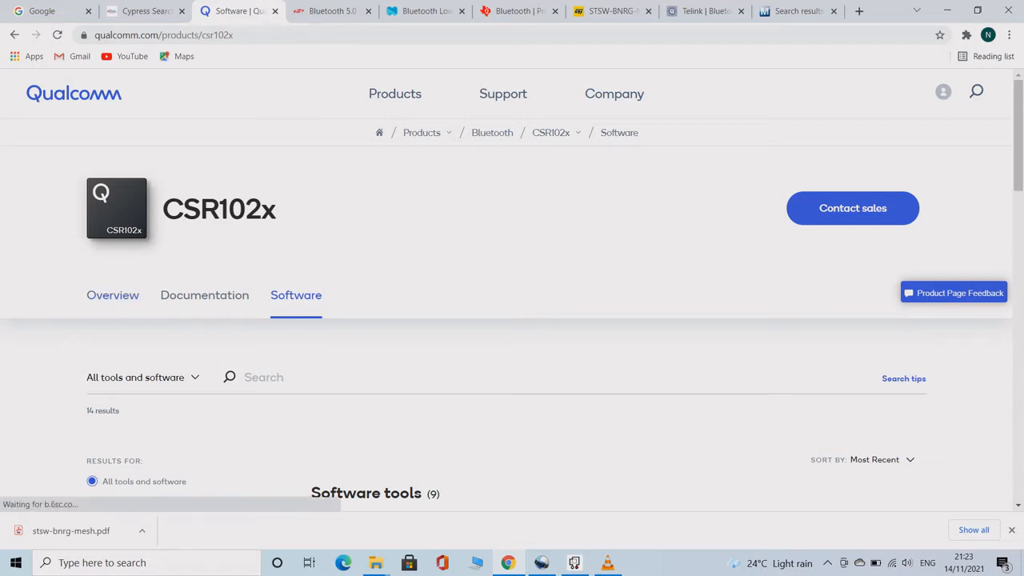
{"action": "left_click", "coordinate": [112, 294]}
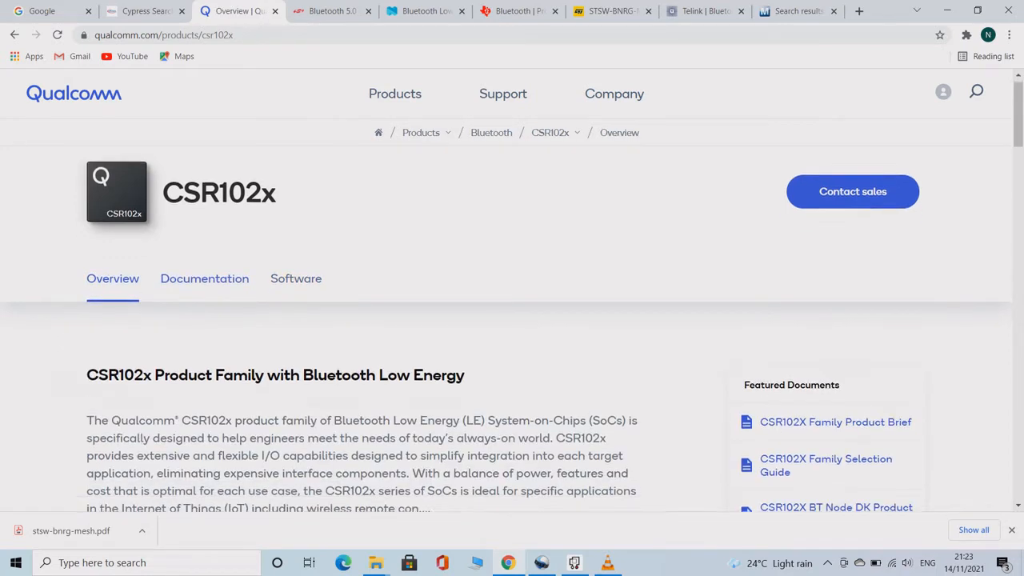
{"action": "scroll", "scroll_direction": "down", "scroll_amount": 3}
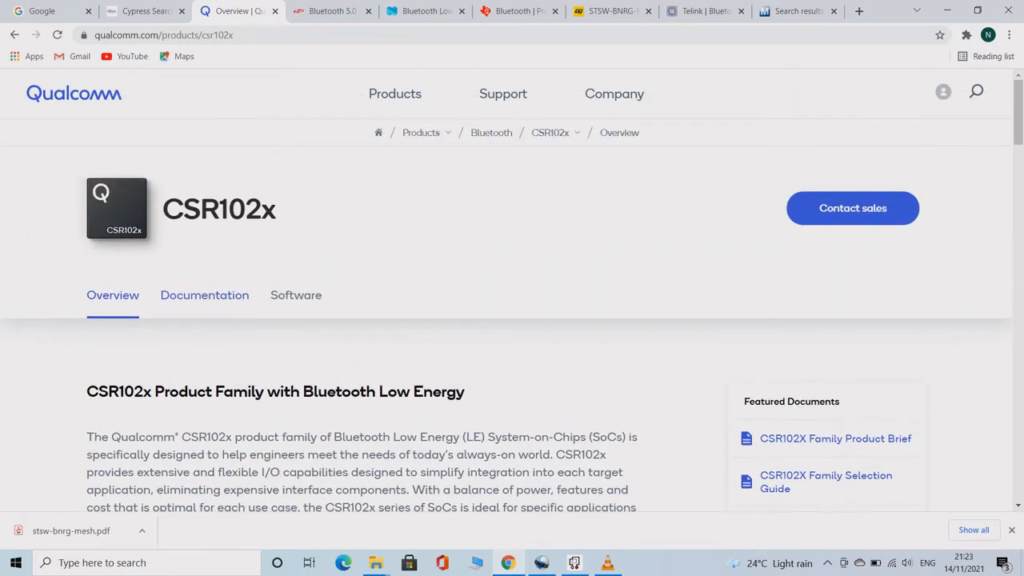
{"action": "left_click", "coordinate": [204, 295]}
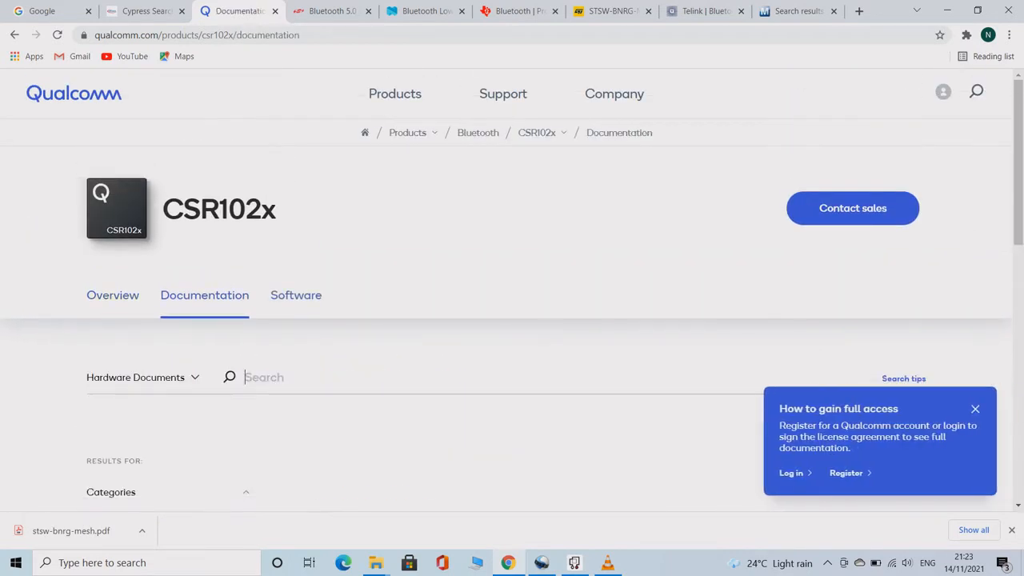
{"action": "left_click", "coordinate": [296, 295]}
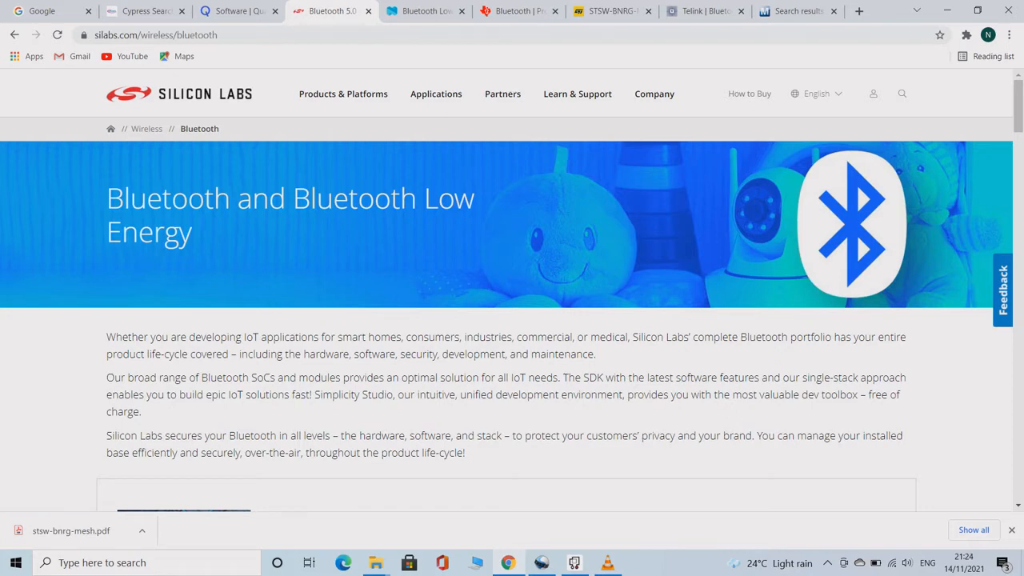
Step: Open Silicon Labs' Bluetooth SoC and Module Selector Guide and scroll through its portfolio overview
{"action": "scroll", "scroll_direction": "down", "scroll_amount": 3}
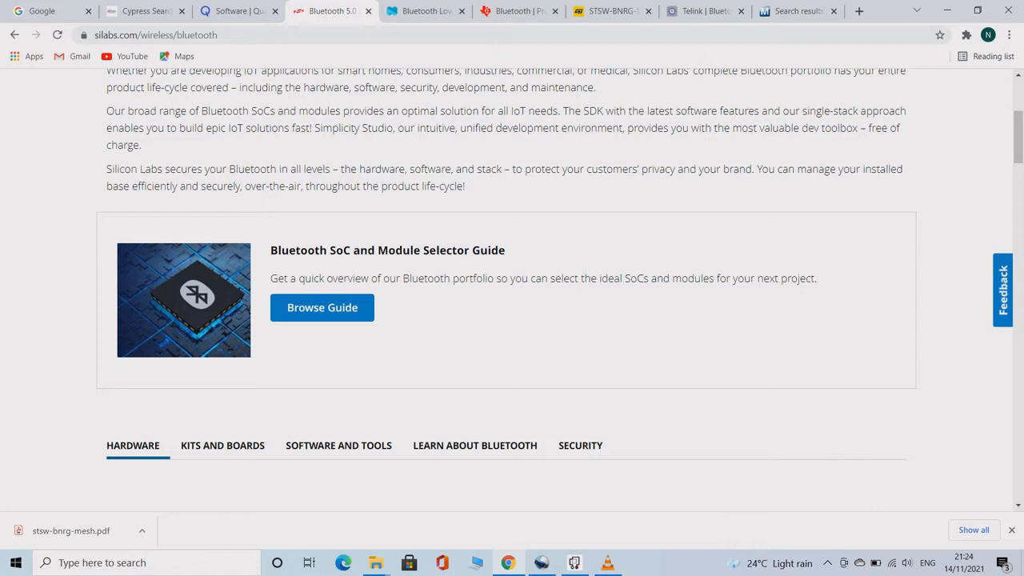
{"action": "mouse_move", "coordinate": [322, 307]}
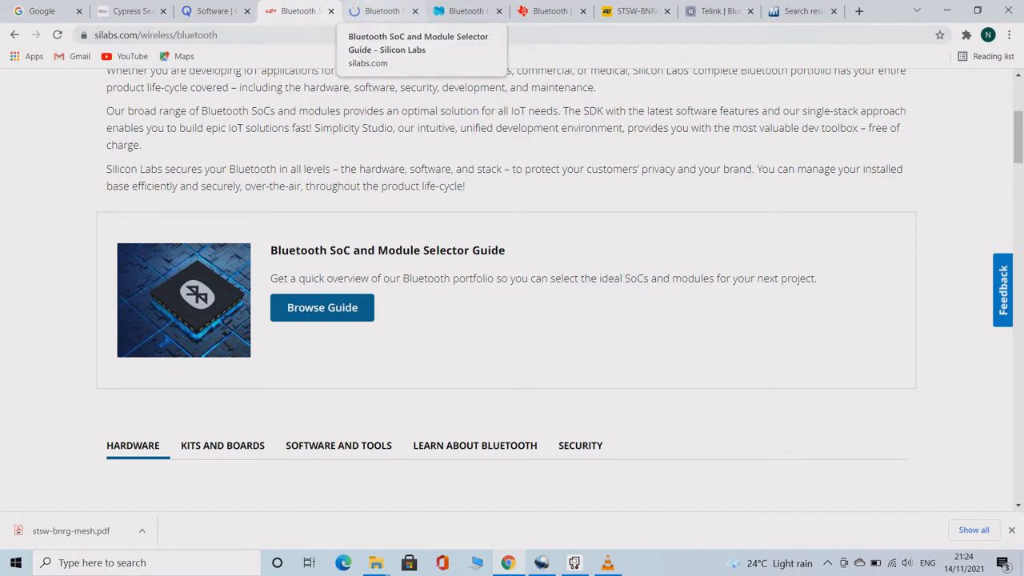
{"action": "left_click", "coordinate": [322, 308]}
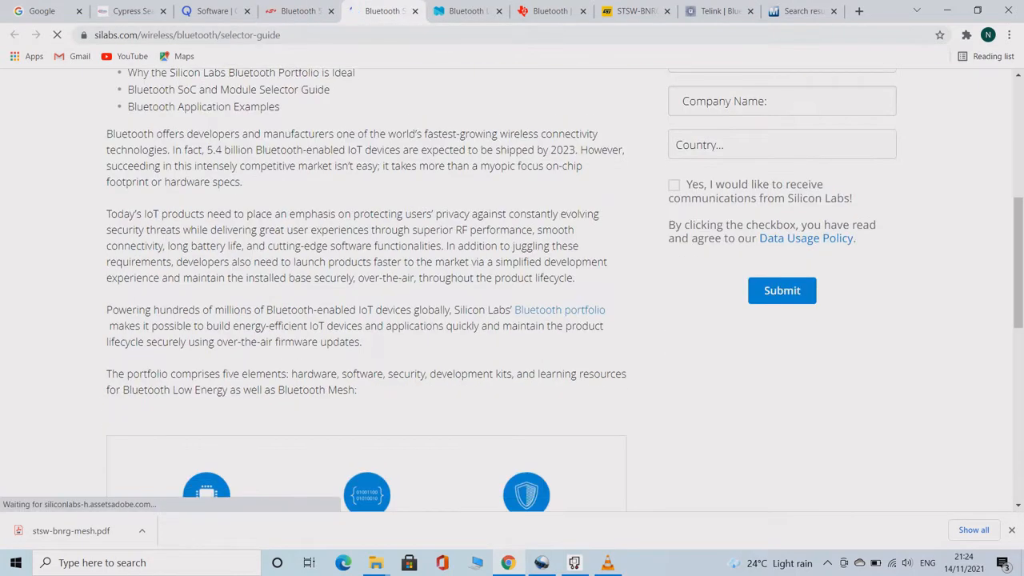
{"action": "scroll", "scroll_direction": "down", "scroll_amount": 3}
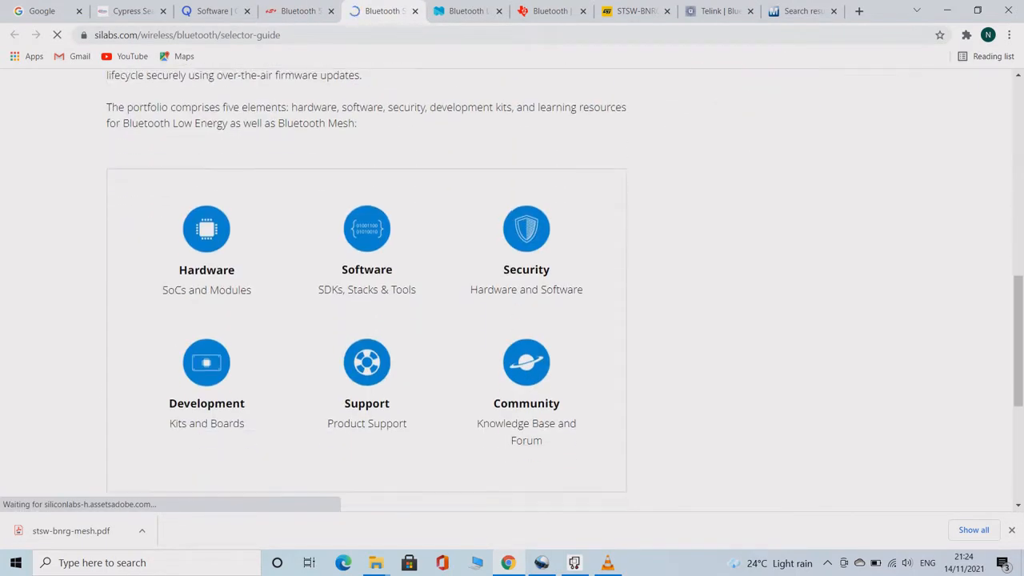
{"action": "scroll", "scroll_direction": "up", "scroll_amount": 3}
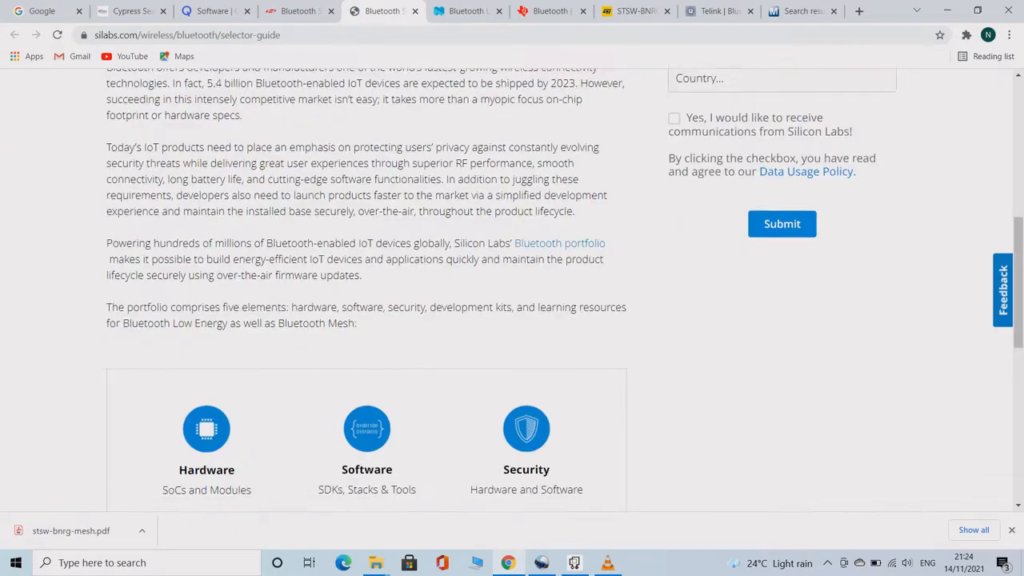
{"action": "scroll", "scroll_direction": "down", "scroll_amount": 3}
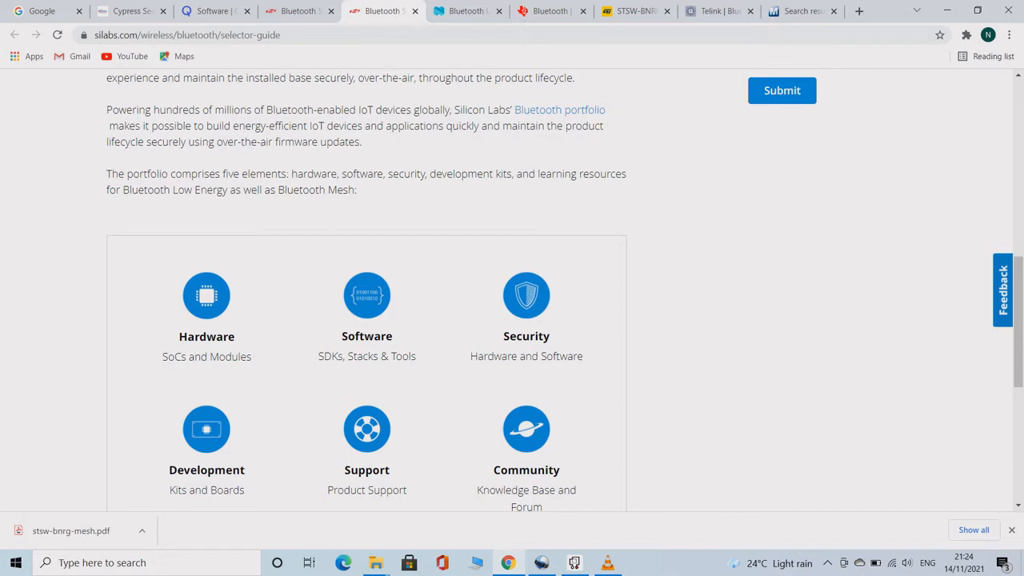
{"action": "scroll", "scroll_direction": "down", "scroll_amount": 3}
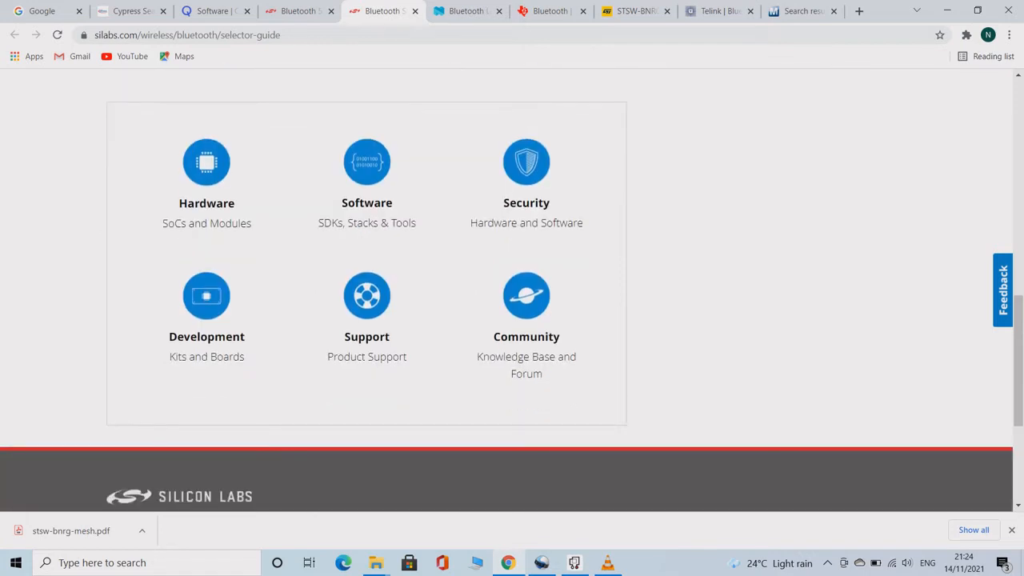
{"action": "scroll", "scroll_direction": "down", "scroll_amount": 3}
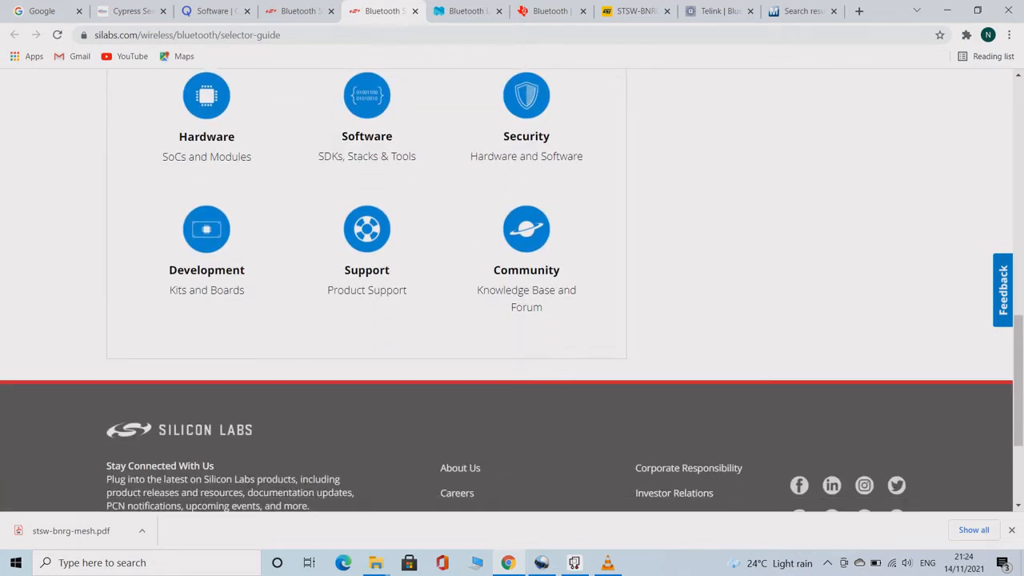
{"action": "left_click", "coordinate": [467, 10]}
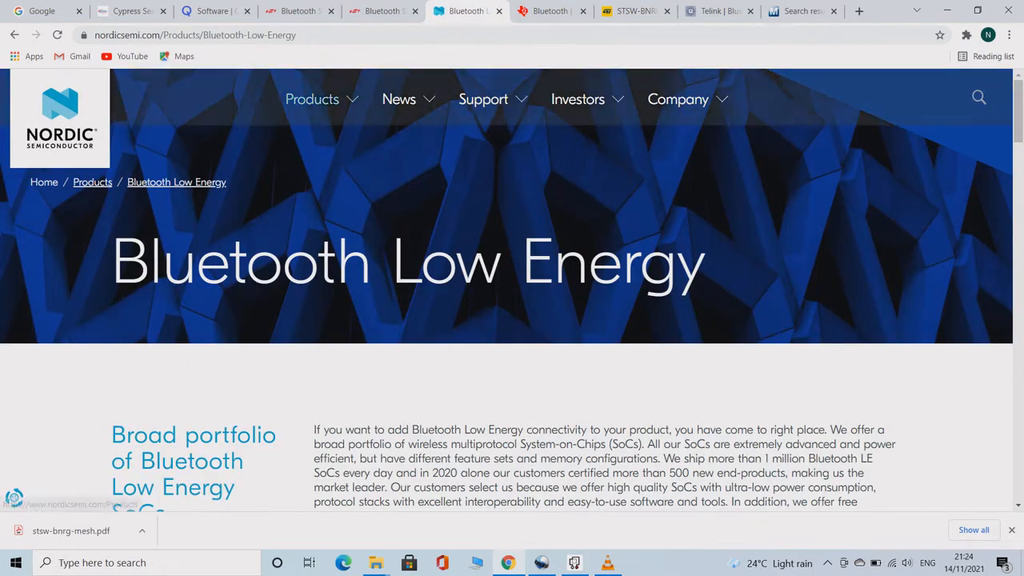
Step: Open Nordic's Development hardware link in a new tab and switch to it
{"action": "scroll", "scroll_direction": "down", "scroll_amount": 3}
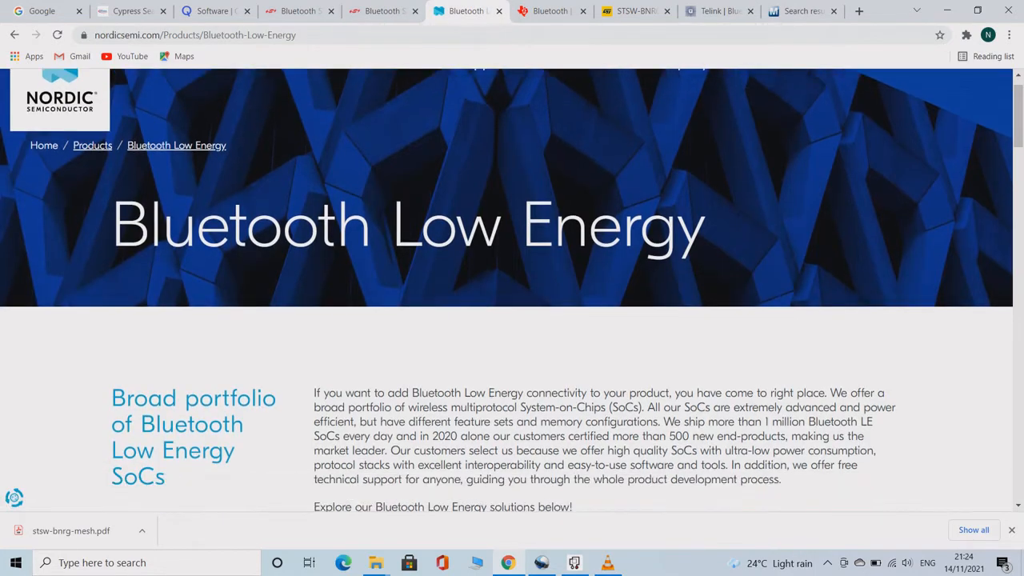
{"action": "scroll", "scroll_direction": "down", "scroll_amount": 3}
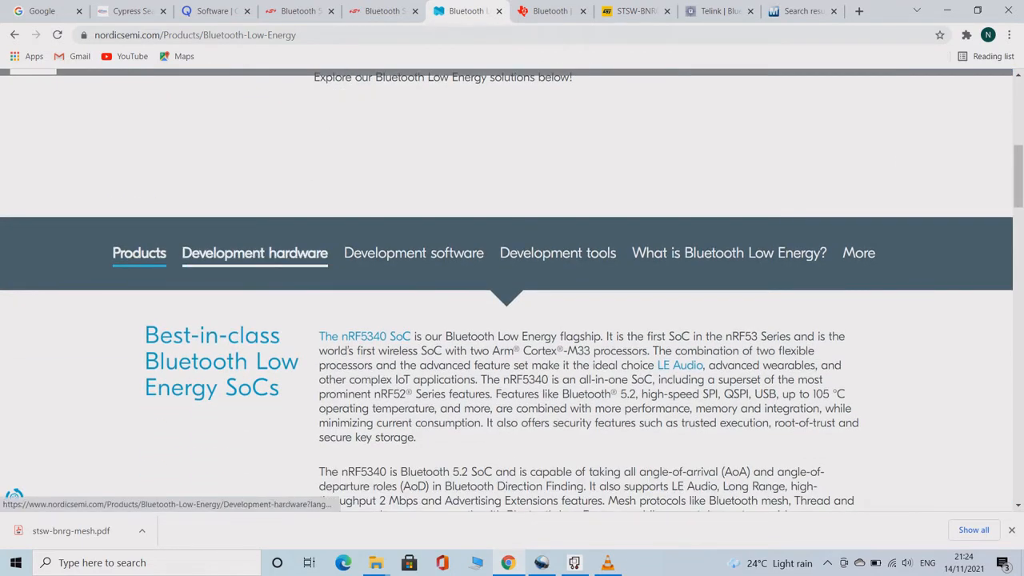
{"action": "right_click", "coordinate": [254, 252]}
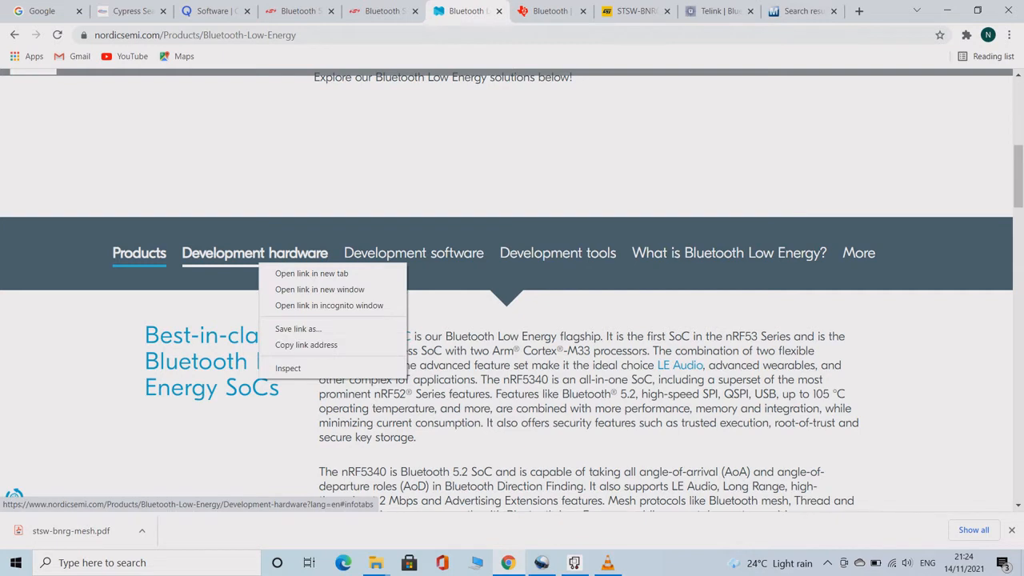
{"action": "mouse_move", "coordinate": [312, 273]}
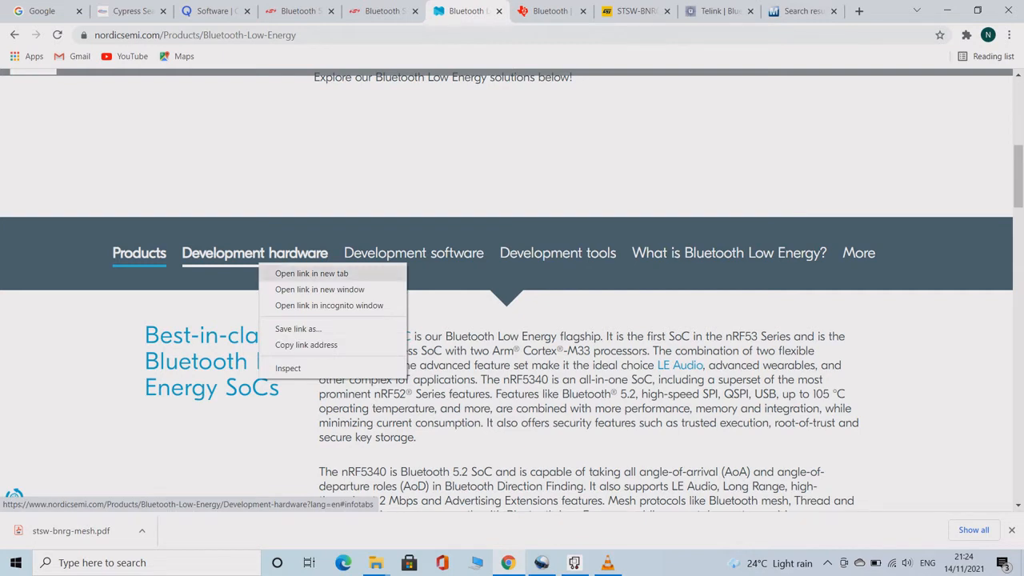
{"action": "left_click", "coordinate": [311, 273]}
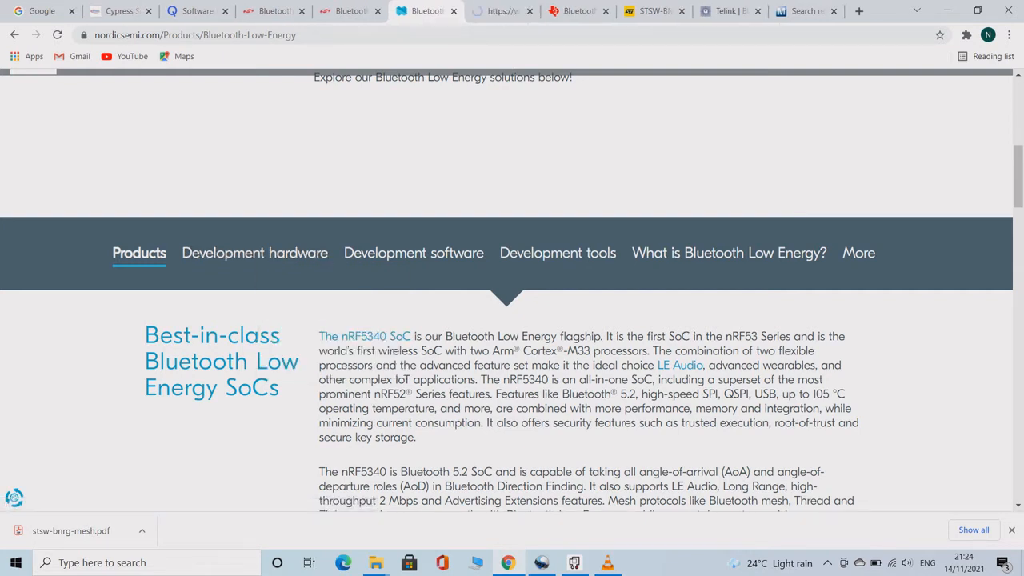
{"action": "left_click", "coordinate": [254, 253]}
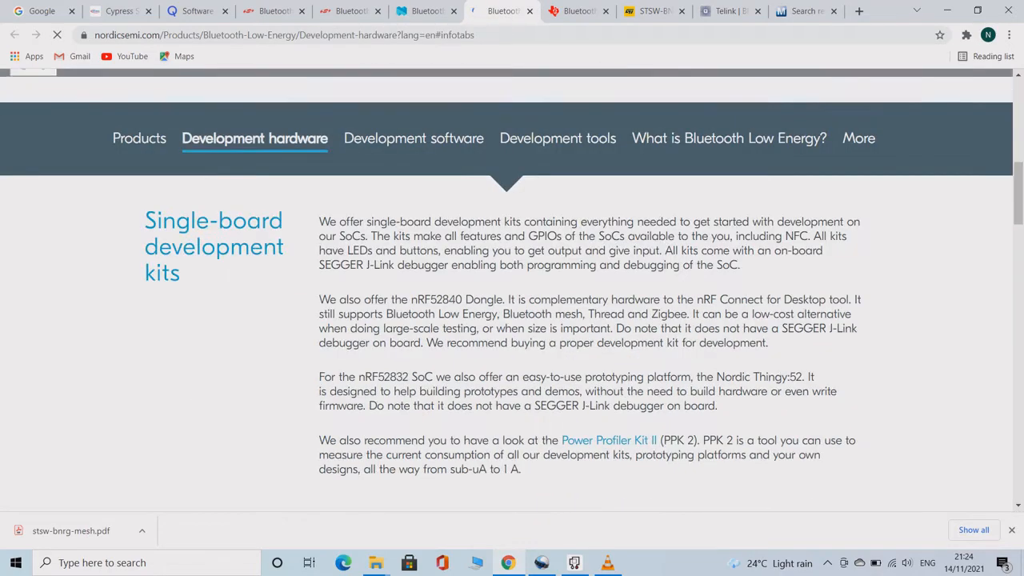
Step: Scroll through the development kits, dongle, Thingy:52 and Power Profiler Kit II
{"action": "scroll", "scroll_direction": "down", "scroll_amount": 3}
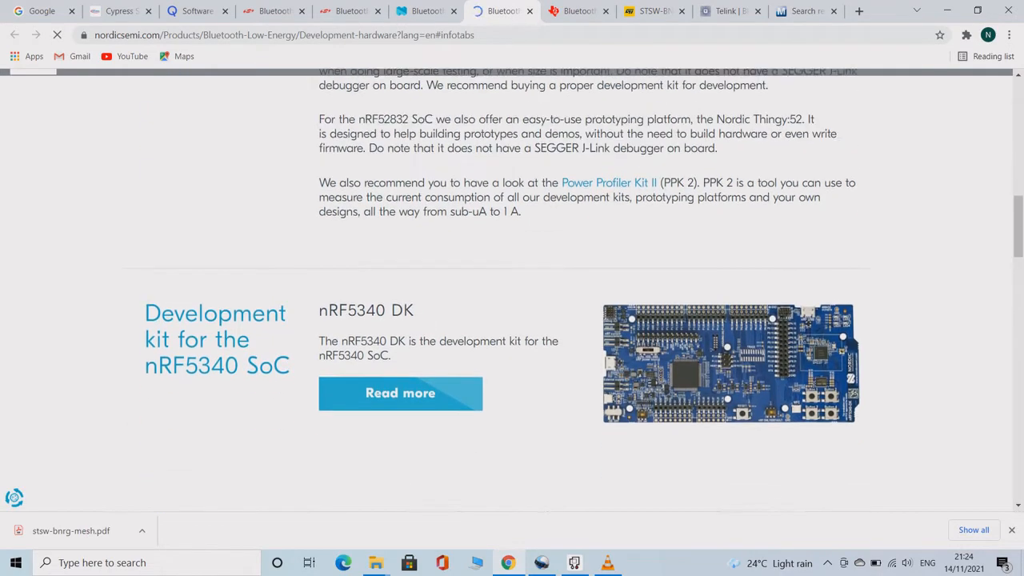
{"action": "scroll", "scroll_direction": "down", "scroll_amount": 3}
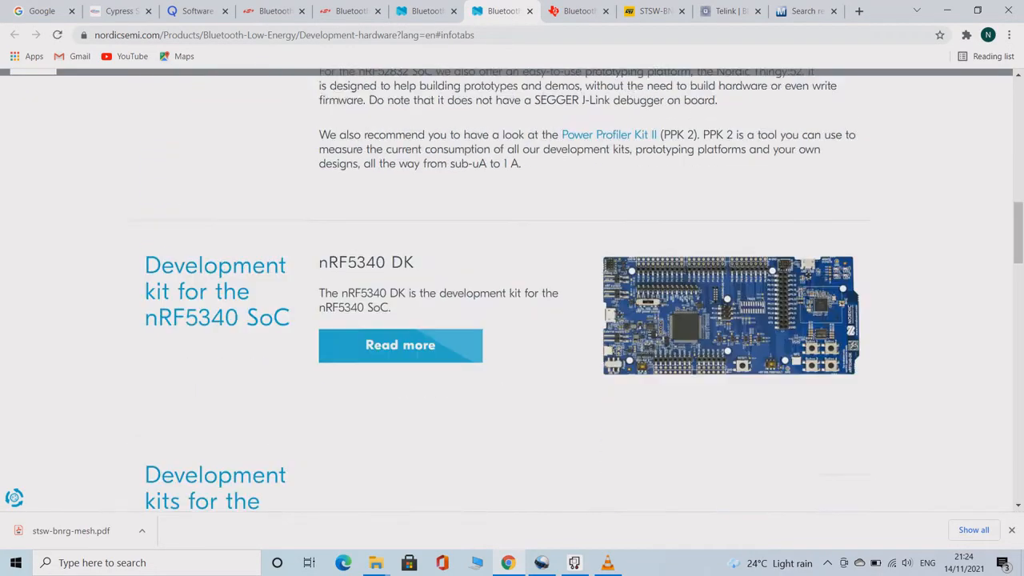
{"action": "scroll", "scroll_direction": "down", "scroll_amount": 3}
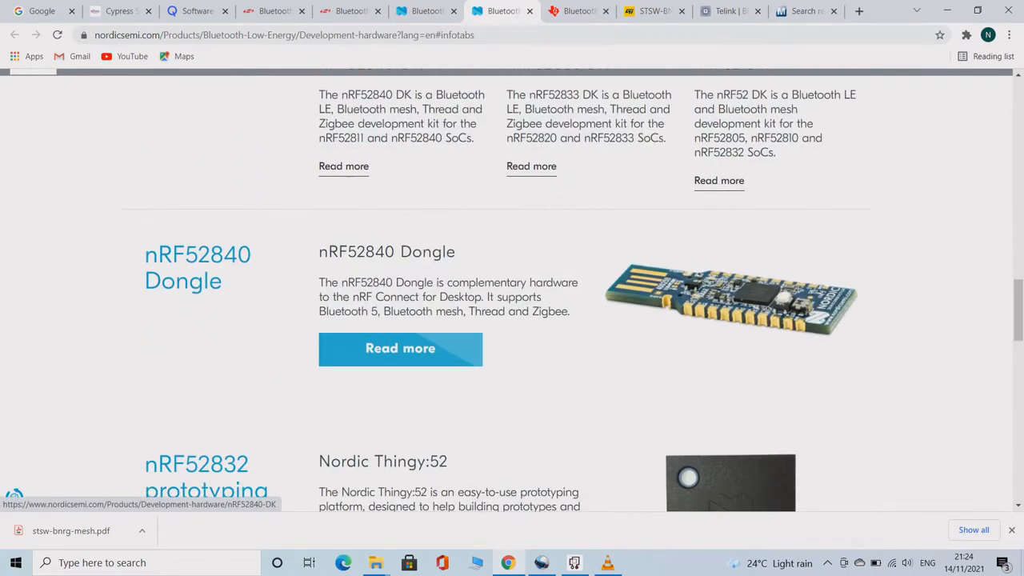
{"action": "scroll", "scroll_direction": "down", "scroll_amount": 3}
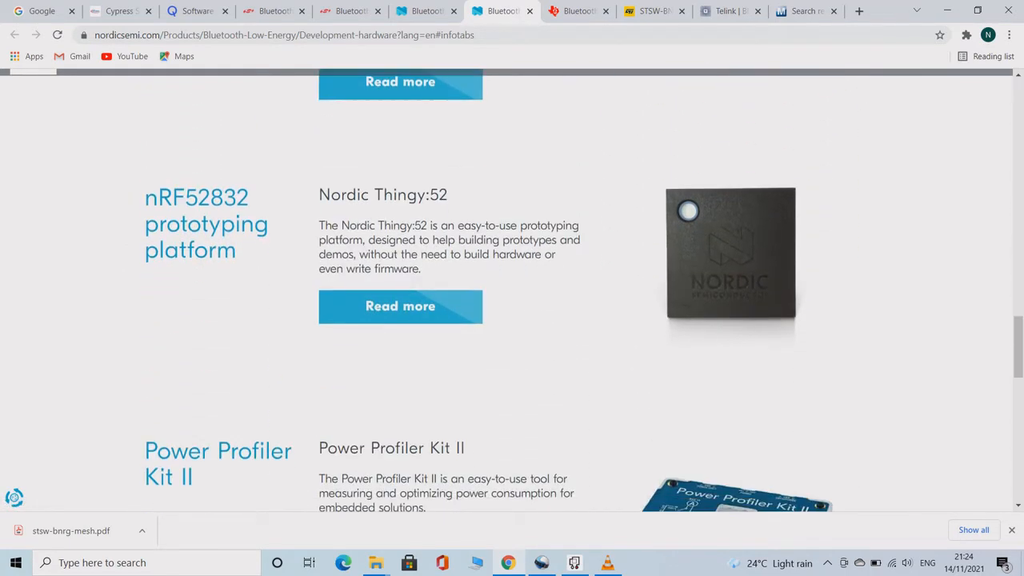
{"action": "scroll", "scroll_direction": "up", "scroll_amount": 3}
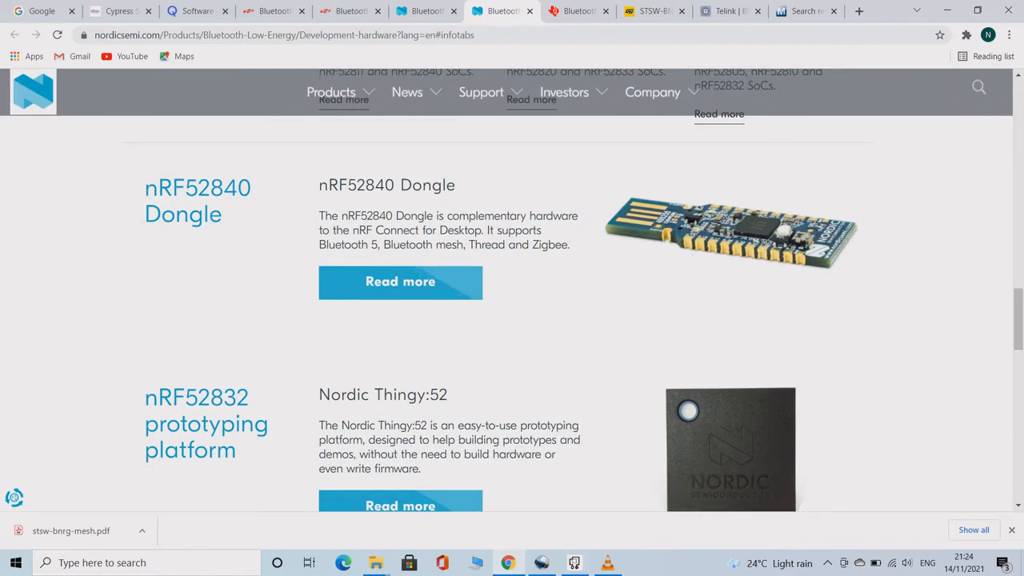
{"action": "scroll", "scroll_direction": "down", "scroll_amount": 3}
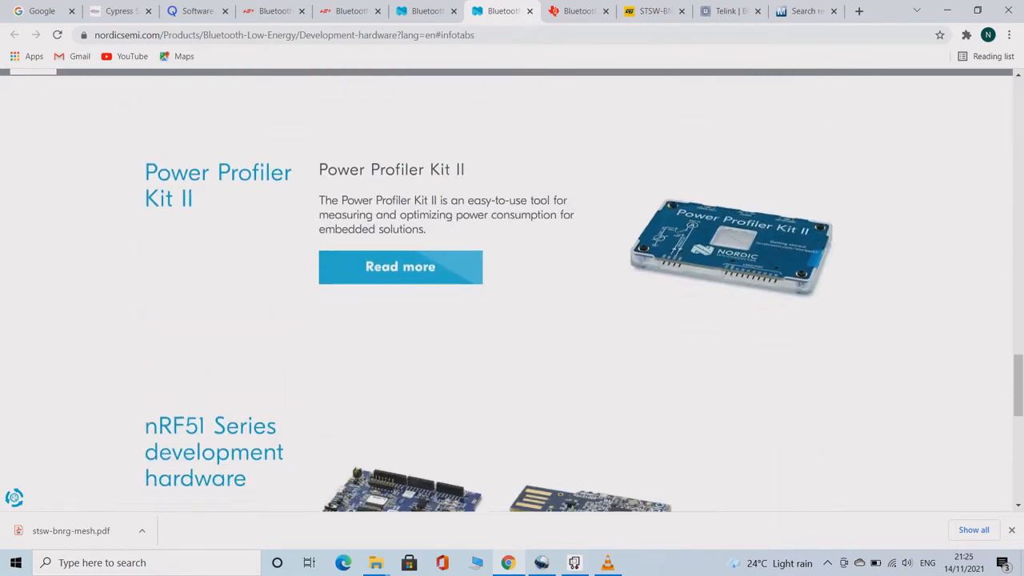
{"action": "scroll", "scroll_direction": "down", "scroll_amount": 3}
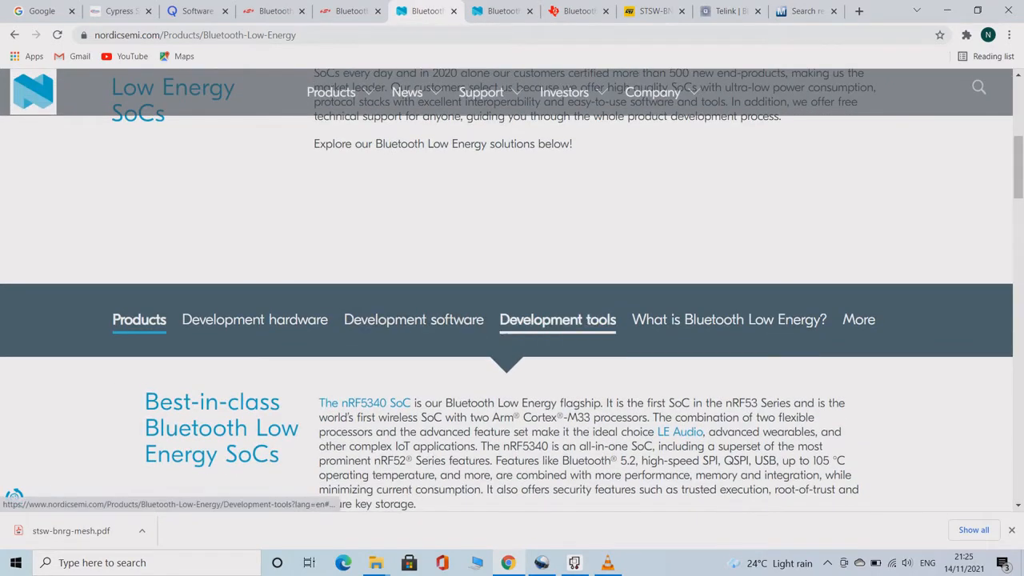
{"action": "mouse_move", "coordinate": [413, 319]}
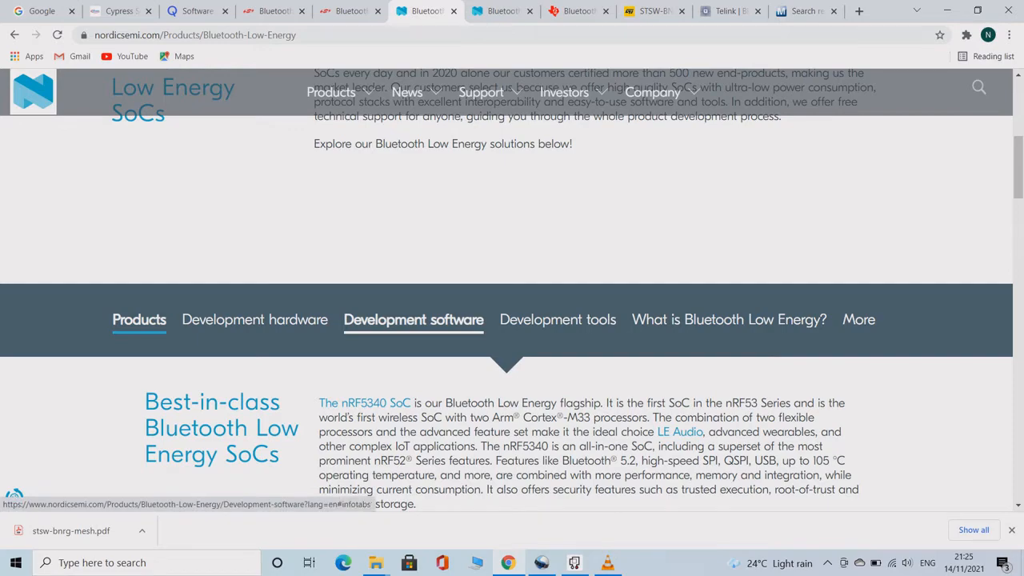
Step: Scroll Nordic's Bluetooth Low Energy page down to the 'Comparison of our Bluetooth LE SoCs' table
{"action": "scroll", "scroll_direction": "down", "scroll_amount": 3}
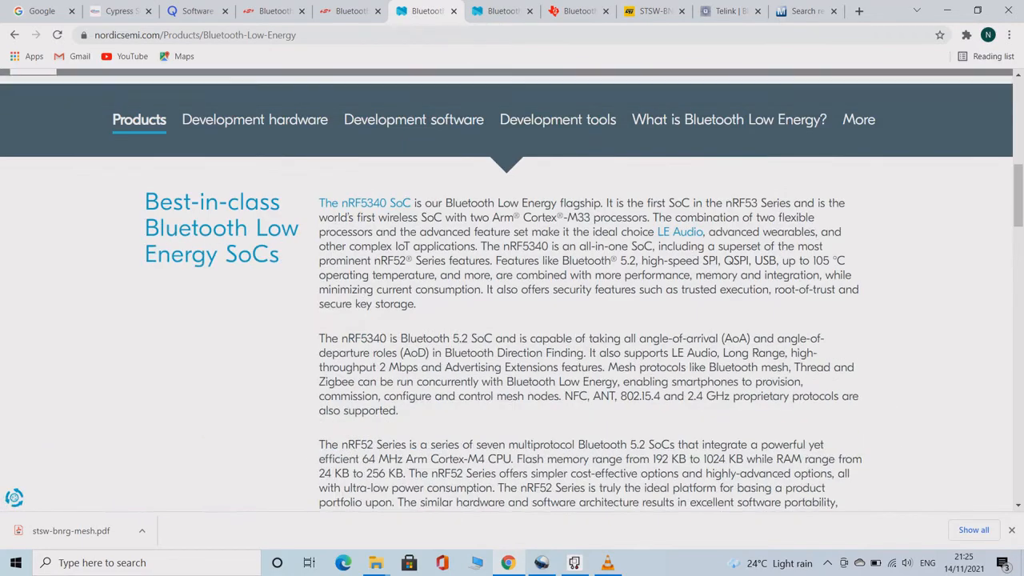
{"action": "scroll", "scroll_direction": "down", "scroll_amount": 3}
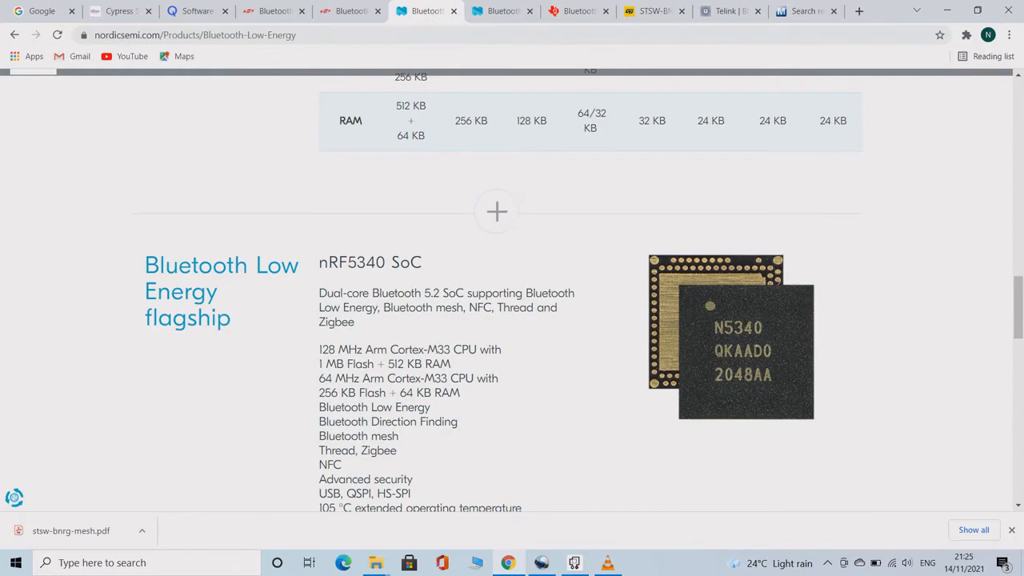
{"action": "scroll", "scroll_direction": "down", "scroll_amount": 3}
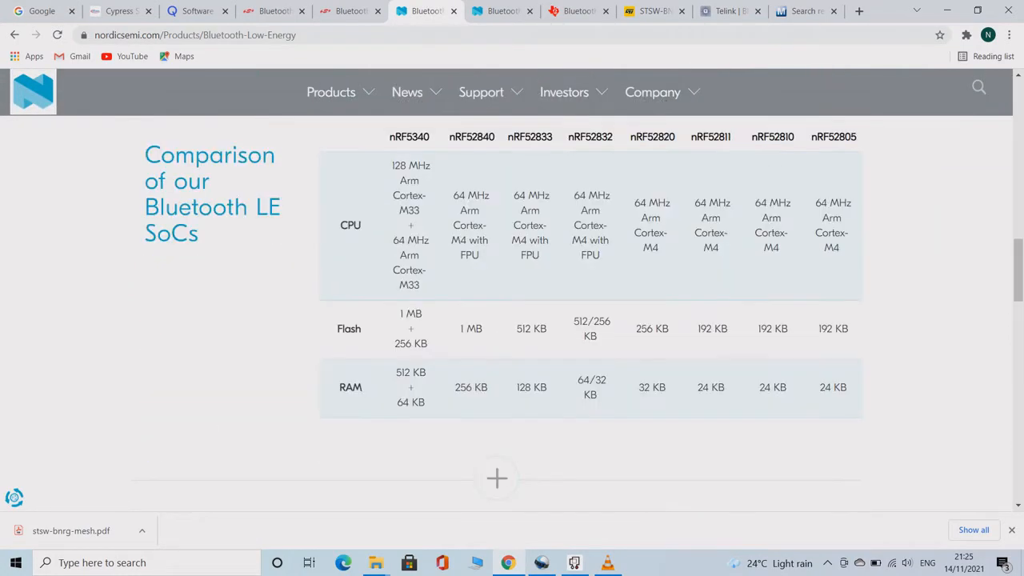
Step: Go to the Texas Instruments Bluetooth products page and open the wireless MCU table
{"action": "left_click", "coordinate": [575, 10]}
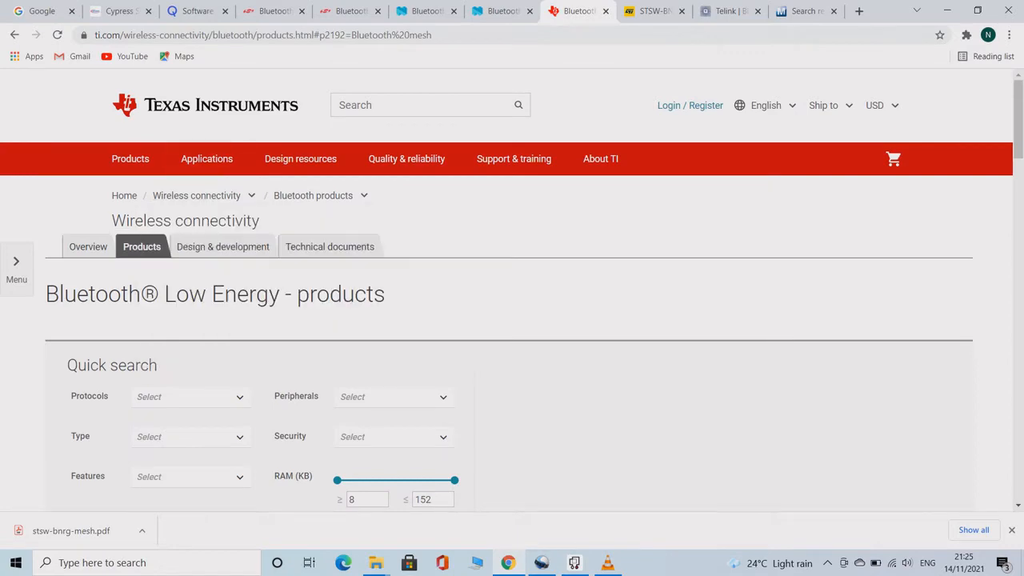
{"action": "scroll", "scroll_direction": "down", "scroll_amount": 3}
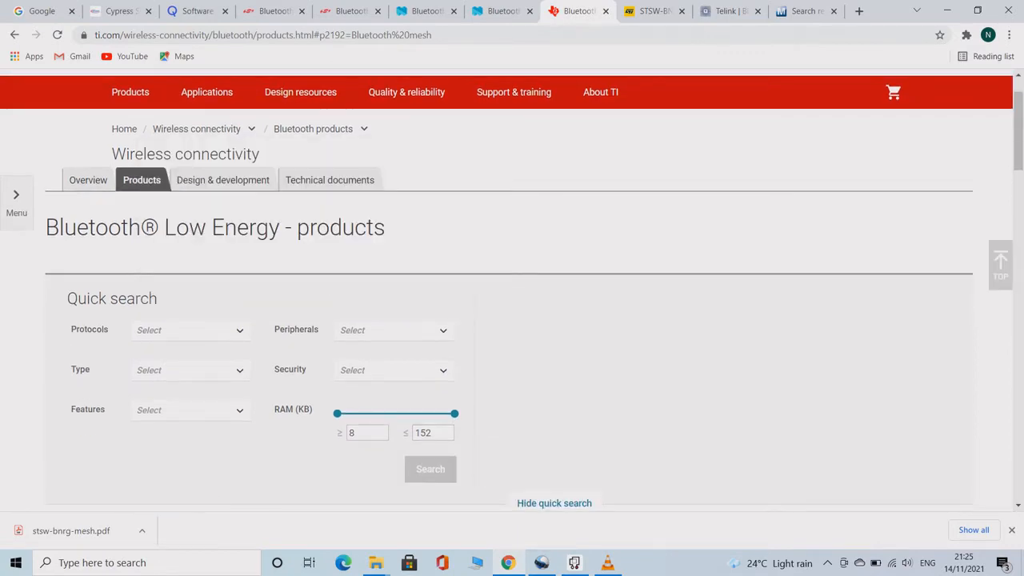
{"action": "left_click", "coordinate": [431, 469]}
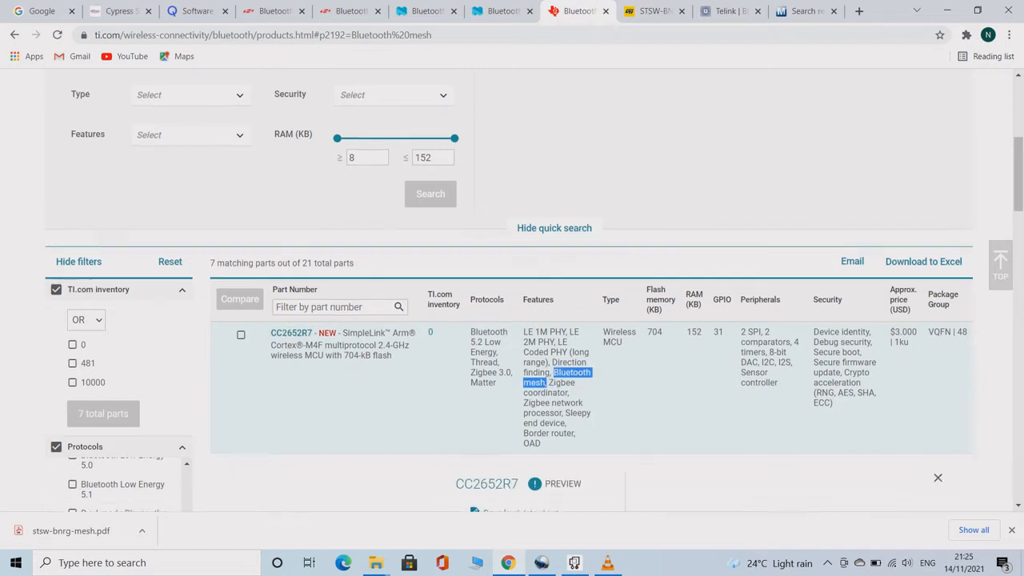
{"action": "scroll", "scroll_direction": "down", "scroll_amount": 3}
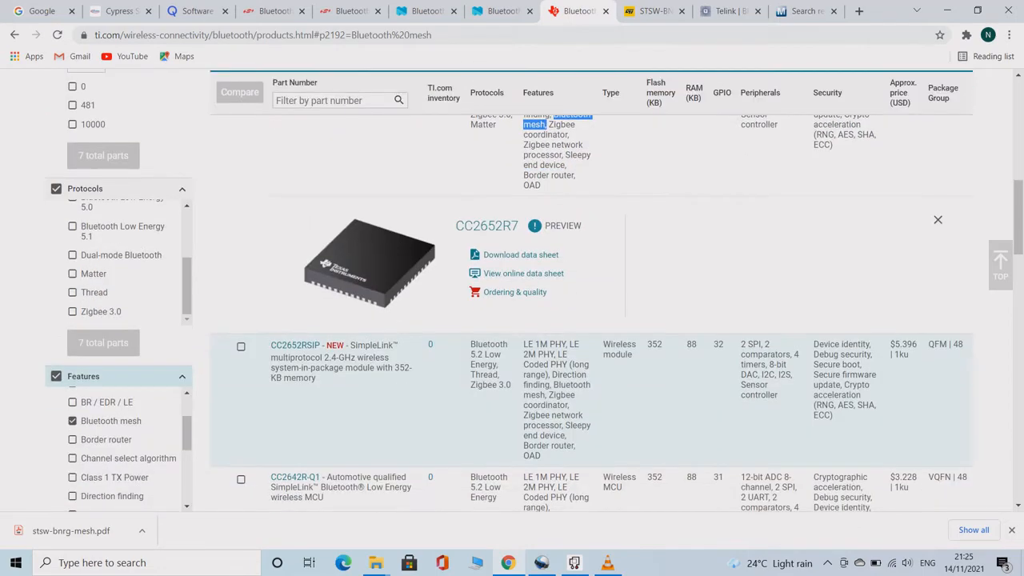
{"action": "scroll", "scroll_direction": "up", "scroll_amount": 3}
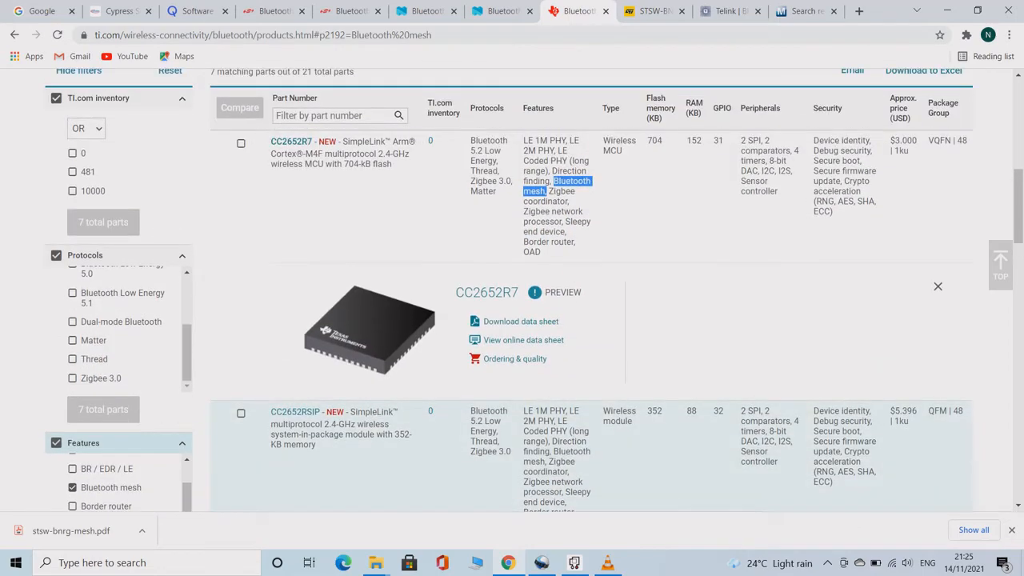
Step: Scroll to the CC2652RB row and highlight 'Bluetooth mesh' in its Features
{"action": "scroll", "scroll_direction": "down", "scroll_amount": 3}
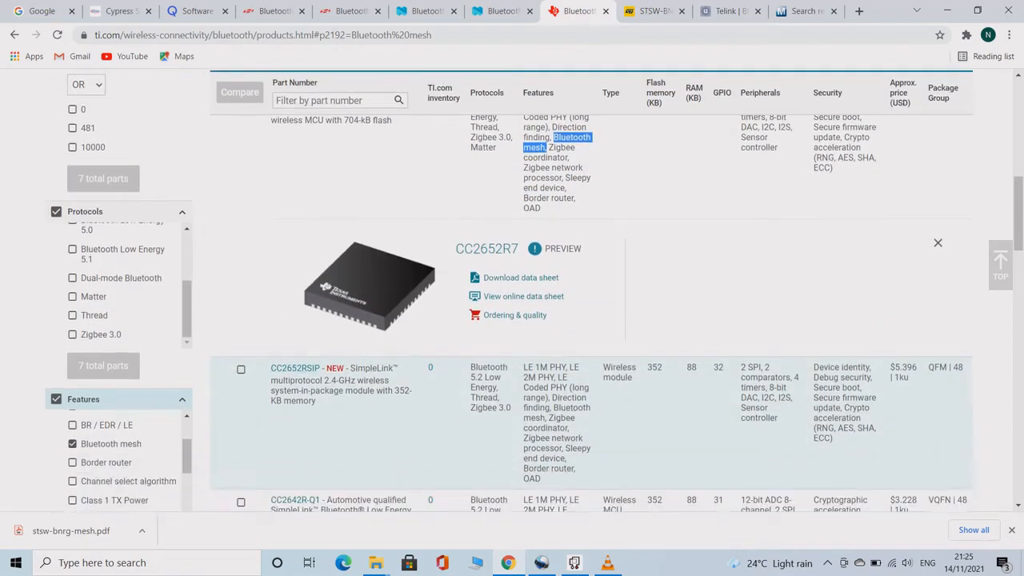
{"action": "scroll", "scroll_direction": "down", "scroll_amount": 3}
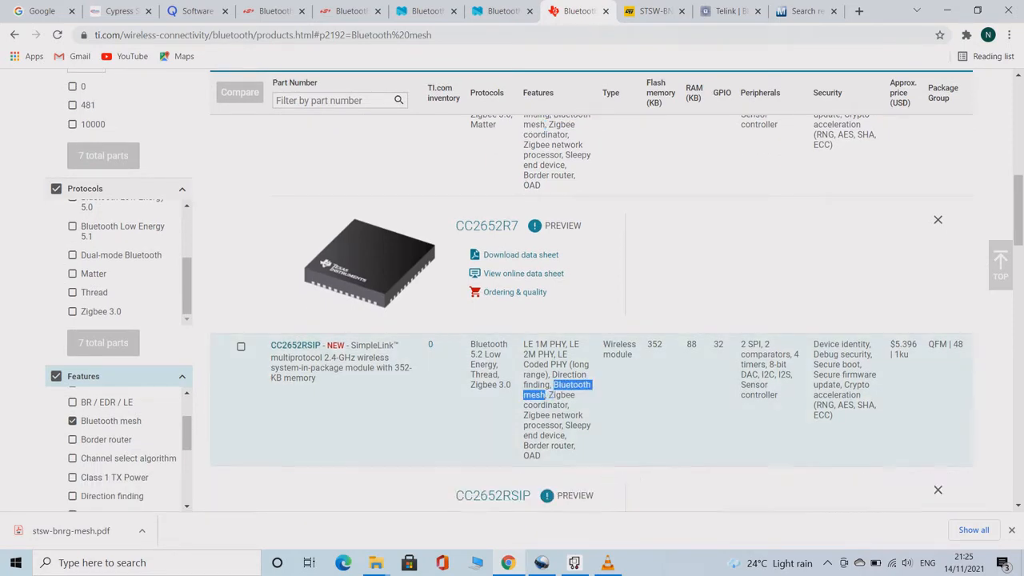
{"action": "scroll", "scroll_direction": "down", "scroll_amount": 3}
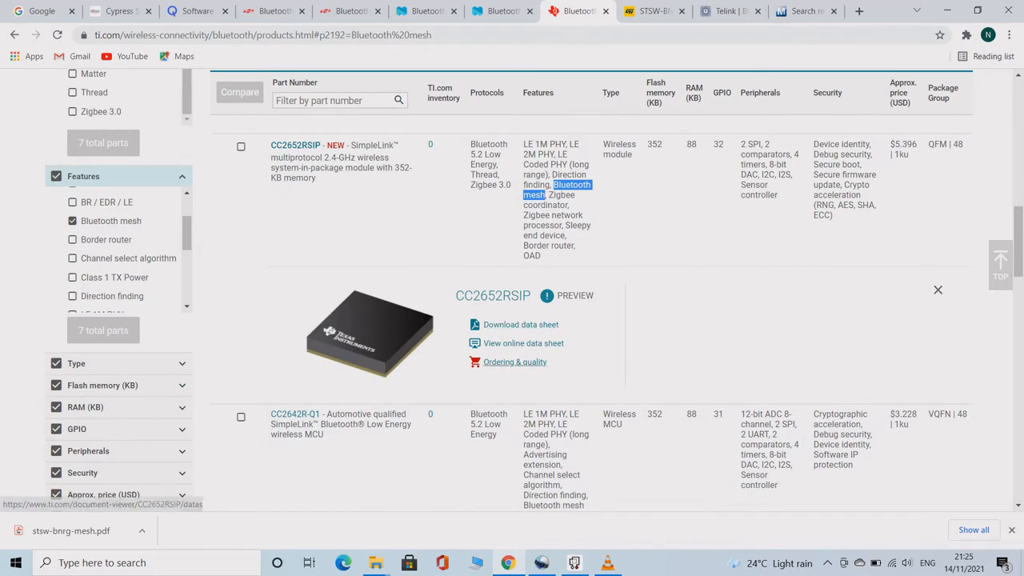
{"action": "scroll", "scroll_direction": "down", "scroll_amount": 3}
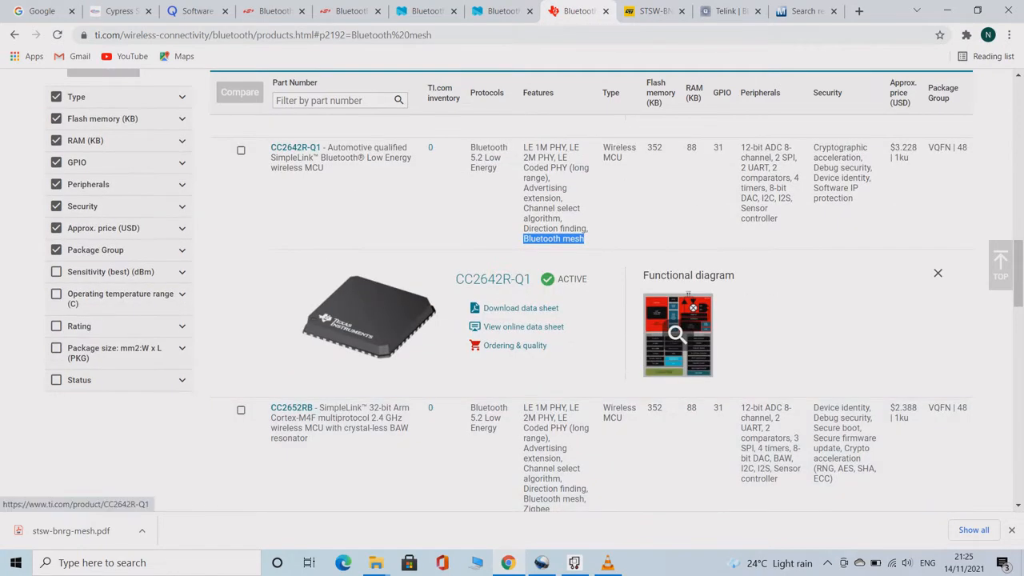
{"action": "scroll", "scroll_direction": "down", "scroll_amount": 3}
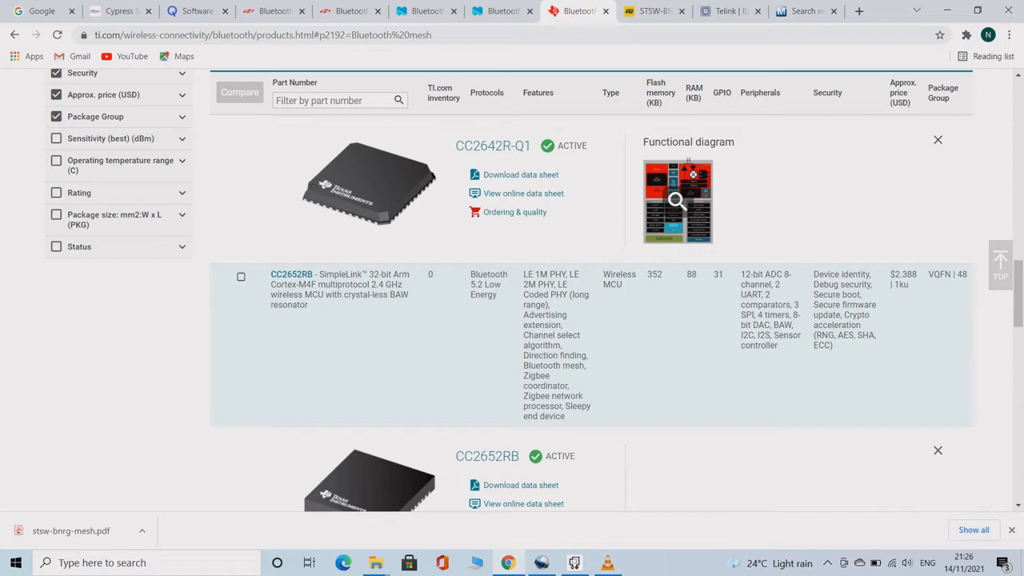
{"action": "double_click", "coordinate": [554, 365]}
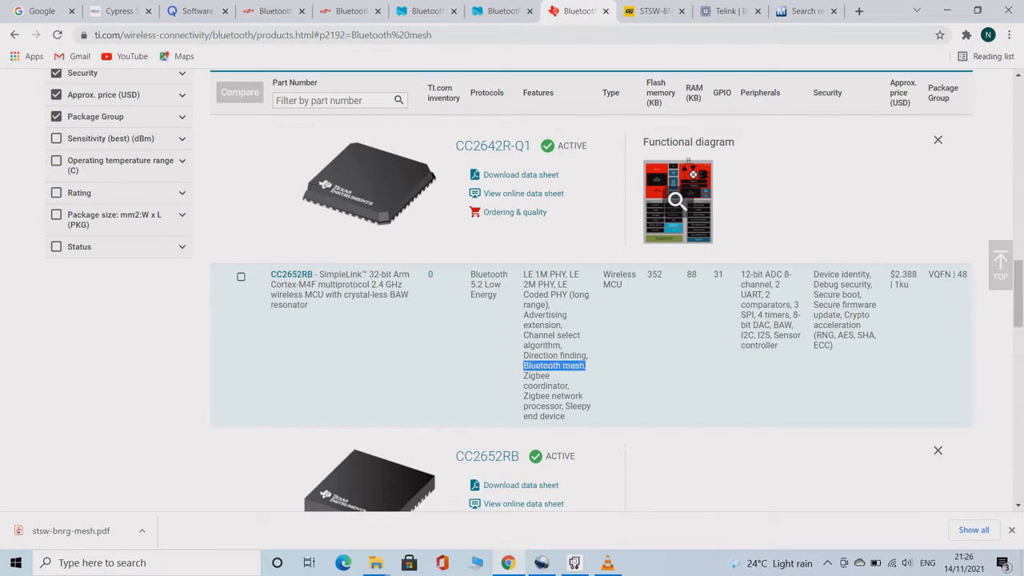
{"action": "left_click", "coordinate": [654, 10]}
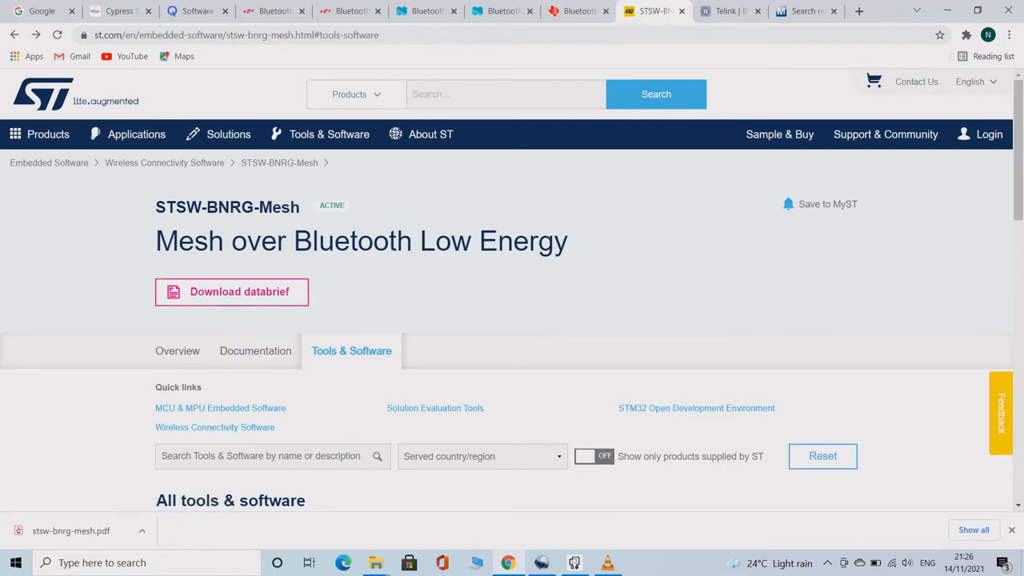
Step: Scroll through the STSW-BNRG-Mesh Overview features, then bring up its Documentation tab
{"action": "left_click", "coordinate": [177, 350]}
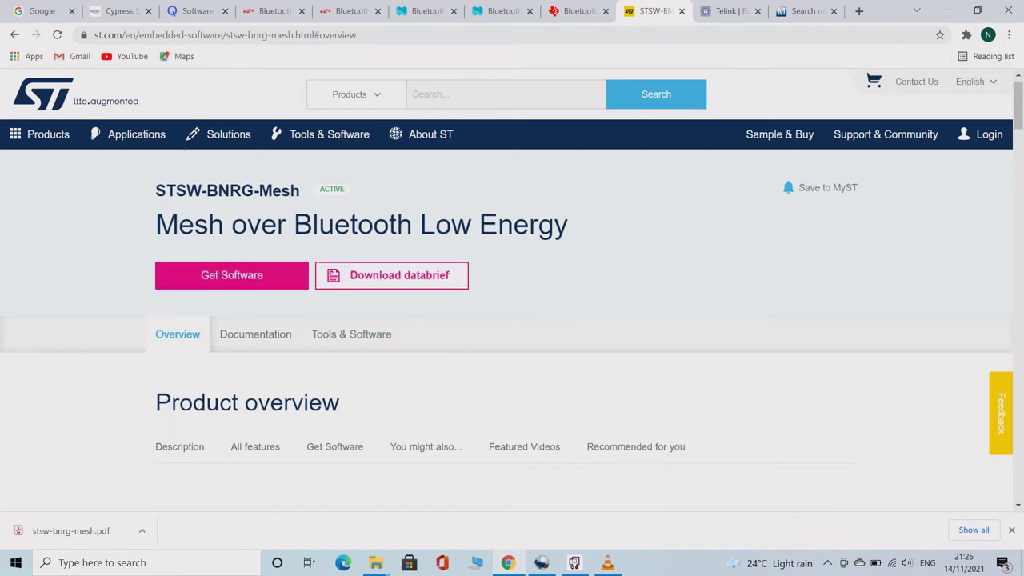
{"action": "scroll", "scroll_direction": "down", "scroll_amount": 3}
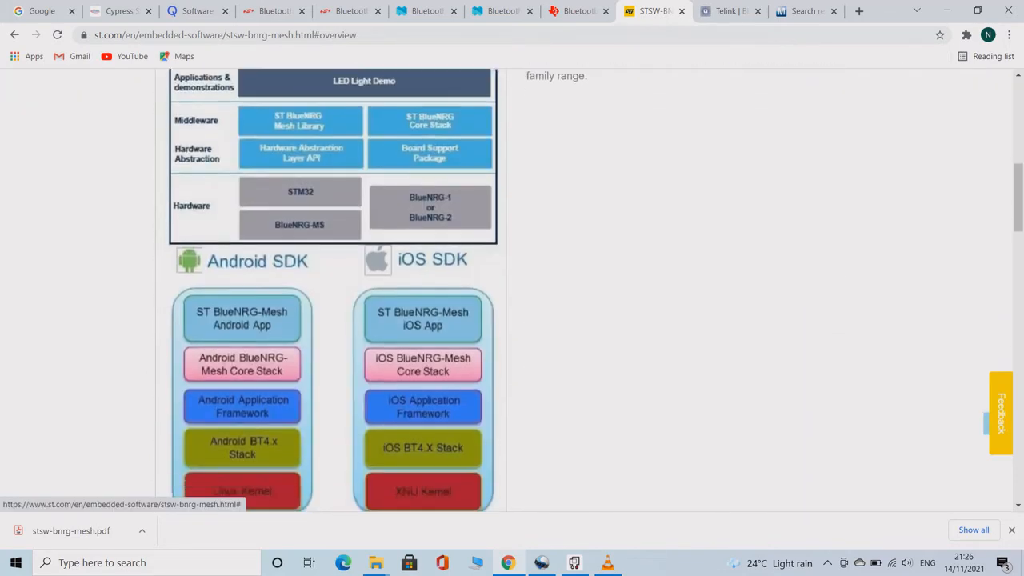
{"action": "scroll", "scroll_direction": "down", "scroll_amount": 3}
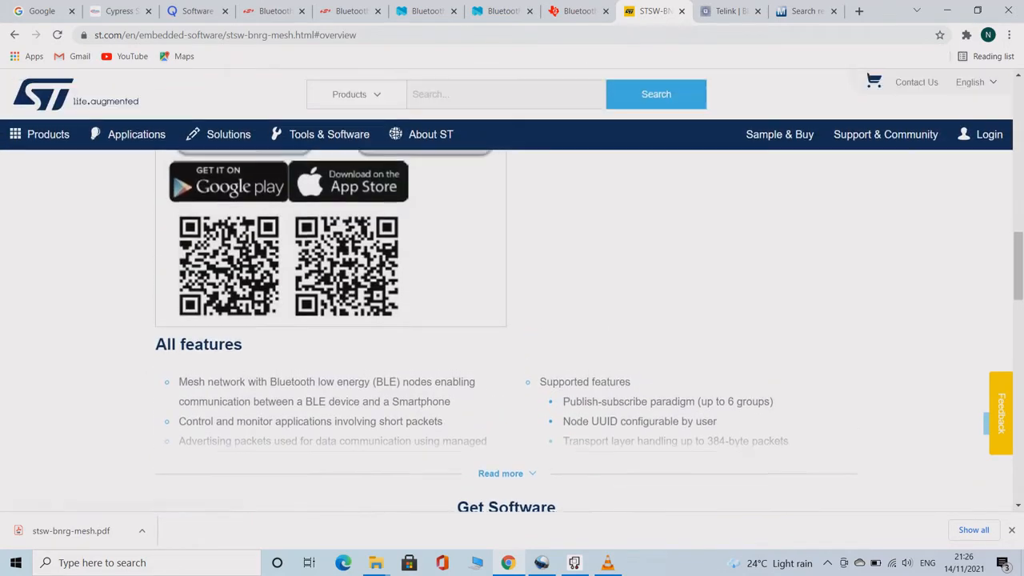
{"action": "scroll", "scroll_direction": "up", "scroll_amount": 3}
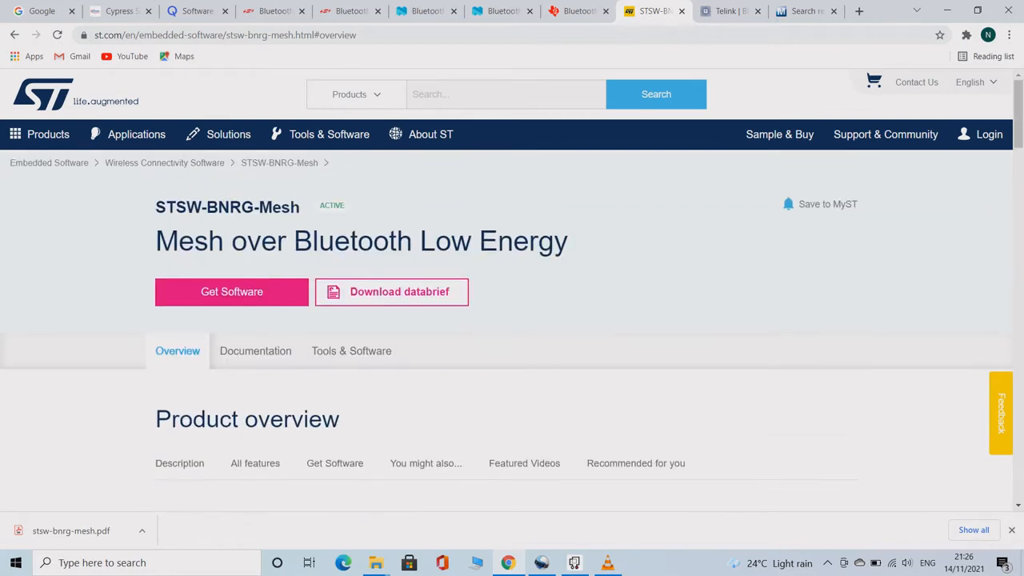
{"action": "left_click", "coordinate": [256, 351]}
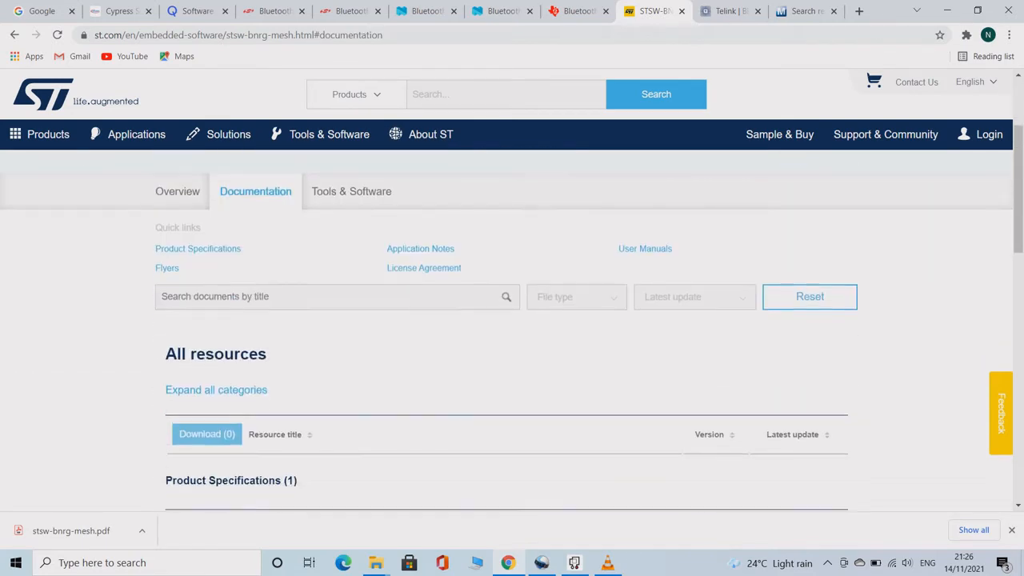
Step: Scroll Telink's Bluetooth Mesh page down to the TLSR825x chips section
{"action": "left_click", "coordinate": [736, 11]}
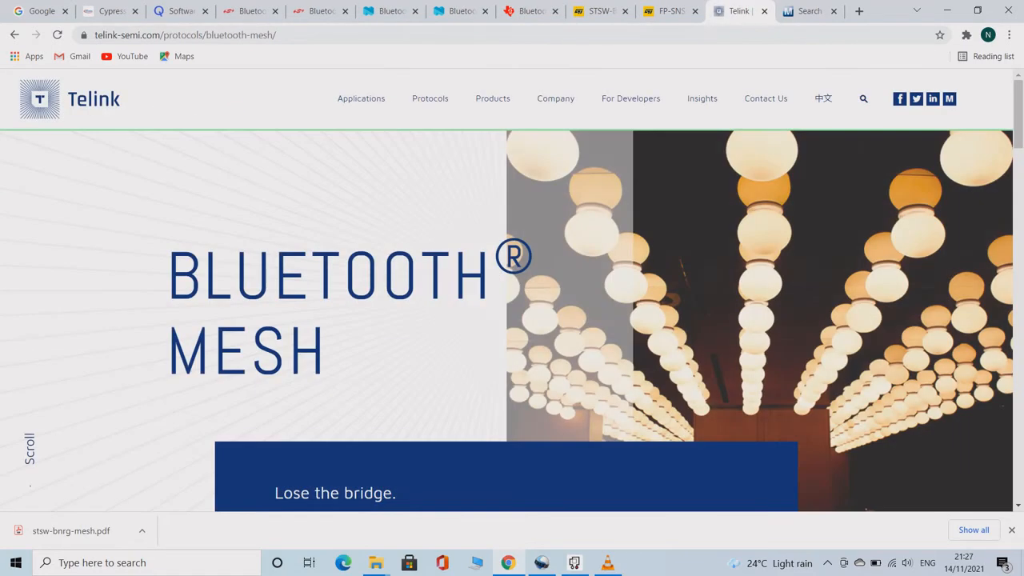
{"action": "scroll", "scroll_direction": "down", "scroll_amount": 3}
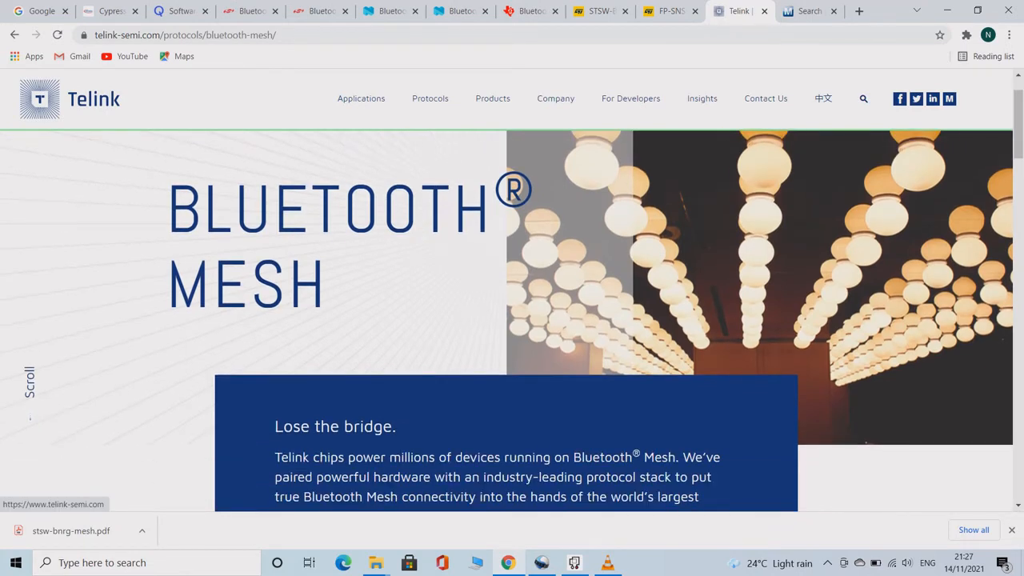
{"action": "scroll", "scroll_direction": "down", "scroll_amount": 3}
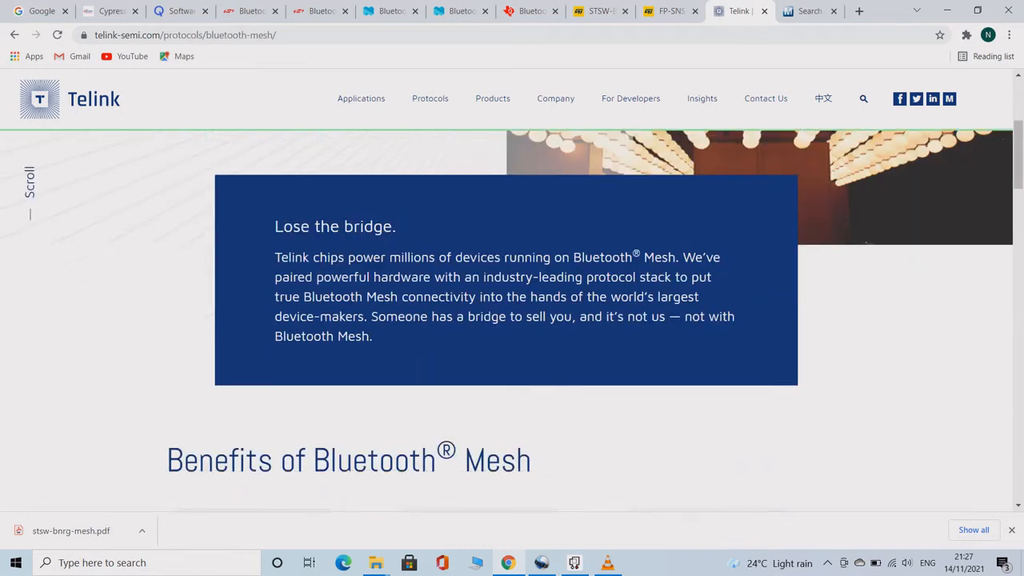
{"action": "scroll", "scroll_direction": "down", "scroll_amount": 3}
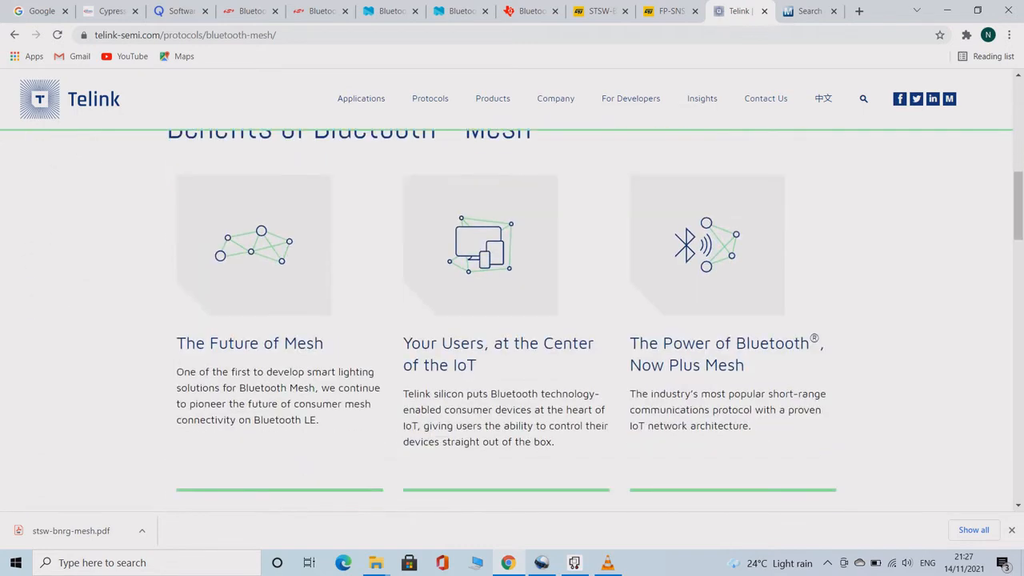
{"action": "scroll", "scroll_direction": "up", "scroll_amount": 3}
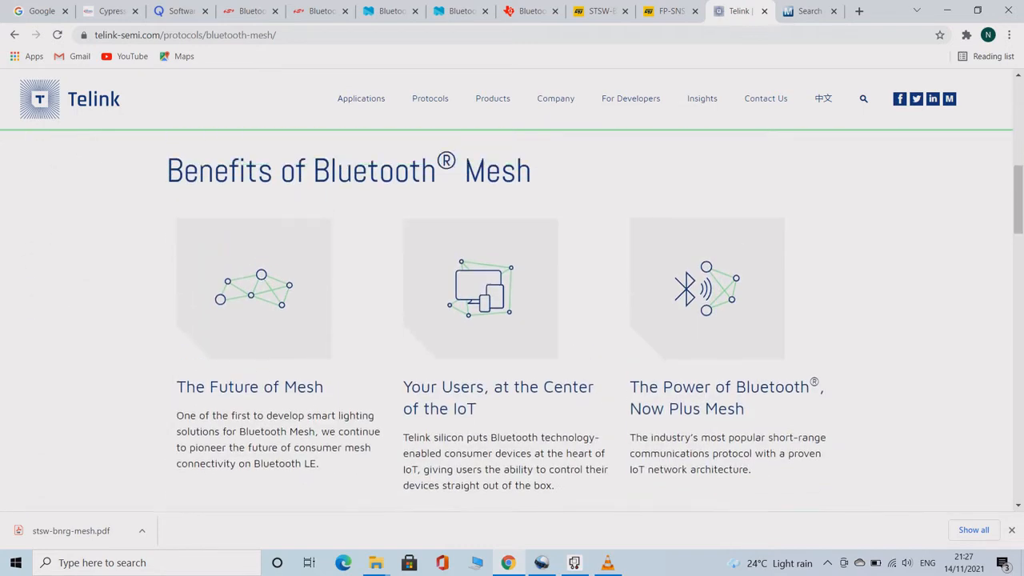
{"action": "scroll", "scroll_direction": "down", "scroll_amount": 3}
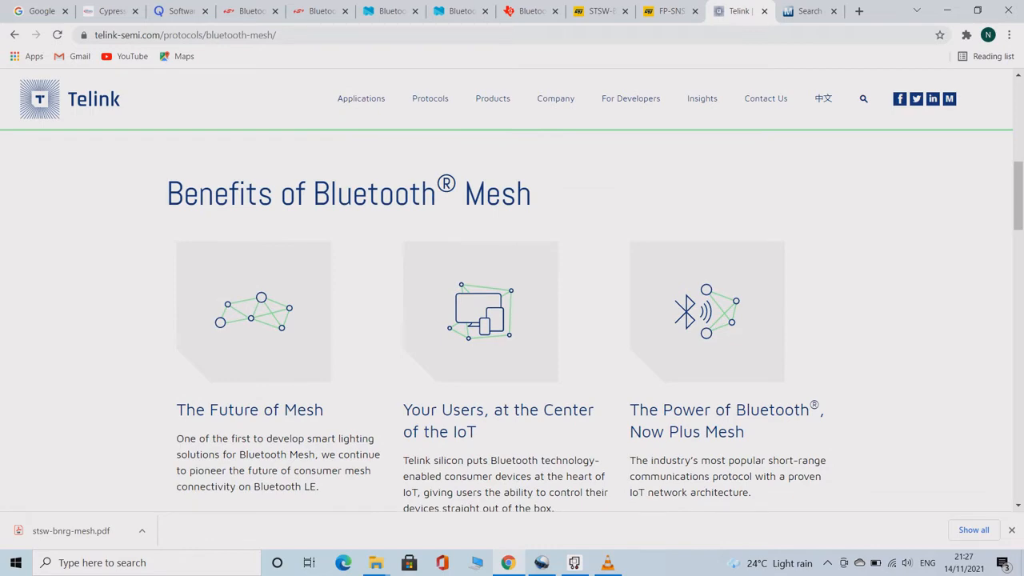
{"action": "double_click", "coordinate": [250, 410]}
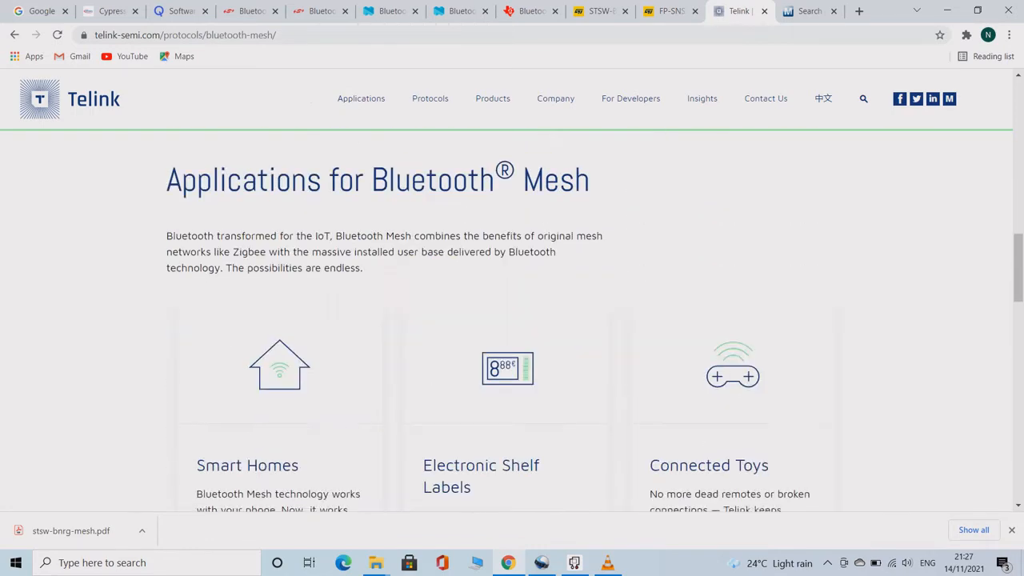
{"action": "scroll", "scroll_direction": "down", "scroll_amount": 3}
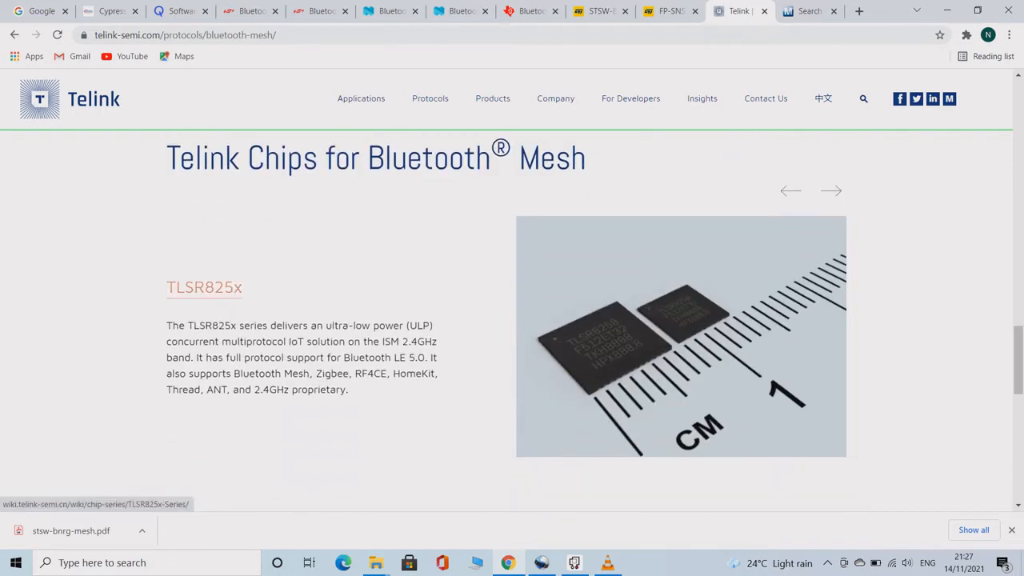
{"action": "scroll", "scroll_direction": "down", "scroll_amount": 3}
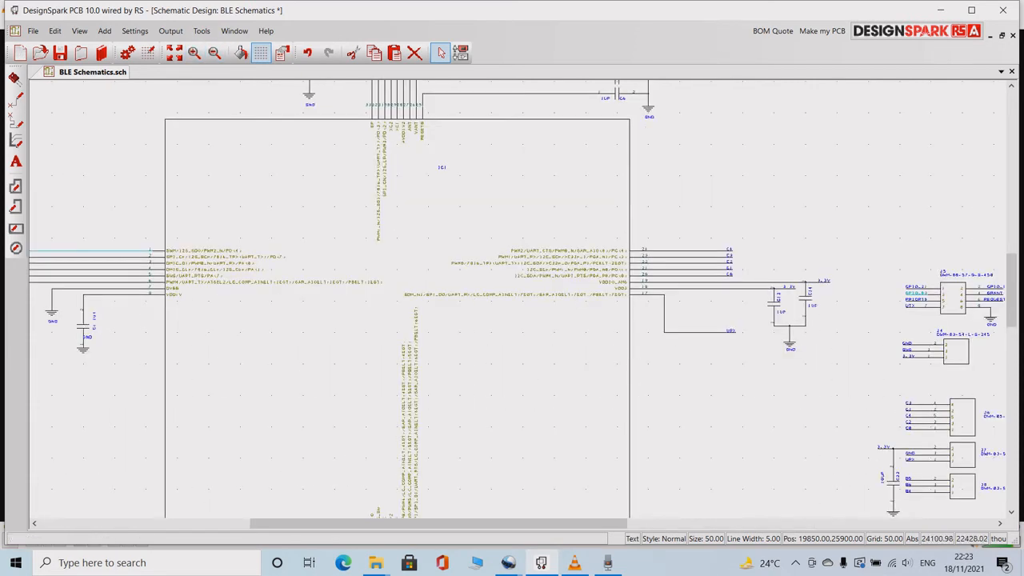
{"action": "scroll", "scroll_direction": "up", "scroll_amount": 3}
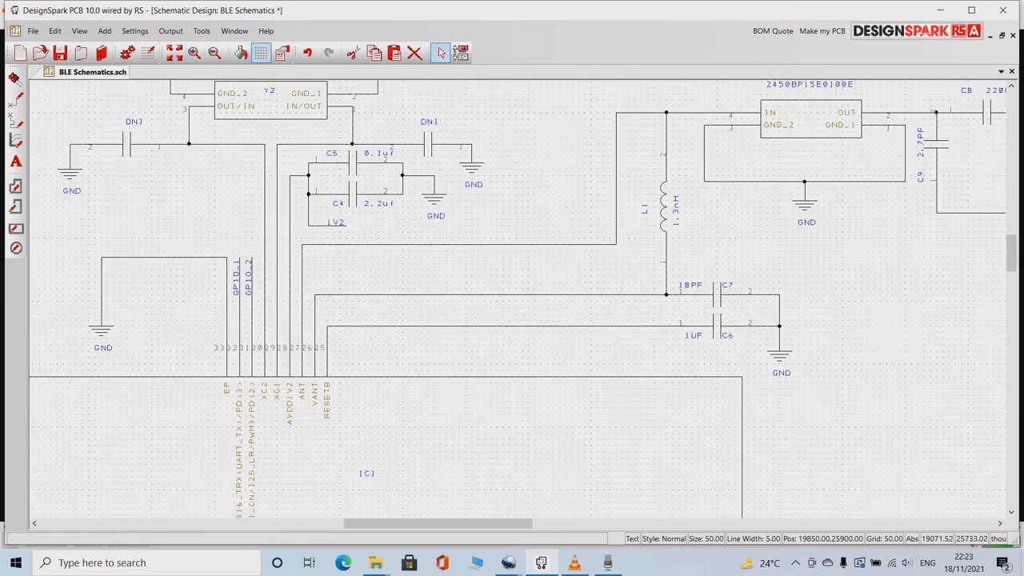
{"action": "scroll", "scroll_direction": "up", "scroll_amount": 3}
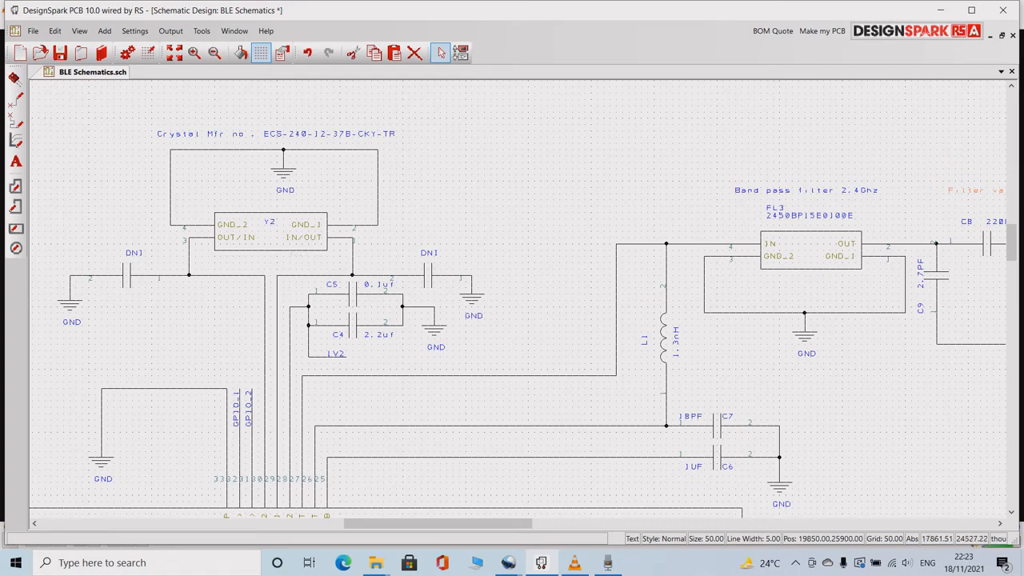
{"action": "scroll", "scroll_direction": "left", "scroll_amount": 3}
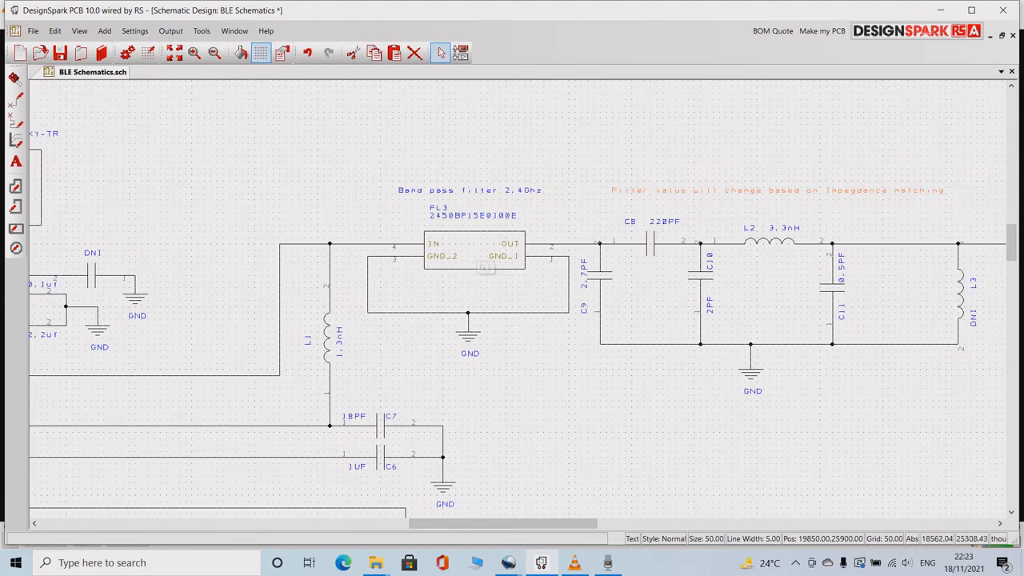
{"action": "mouse_move", "coordinate": [472, 263]}
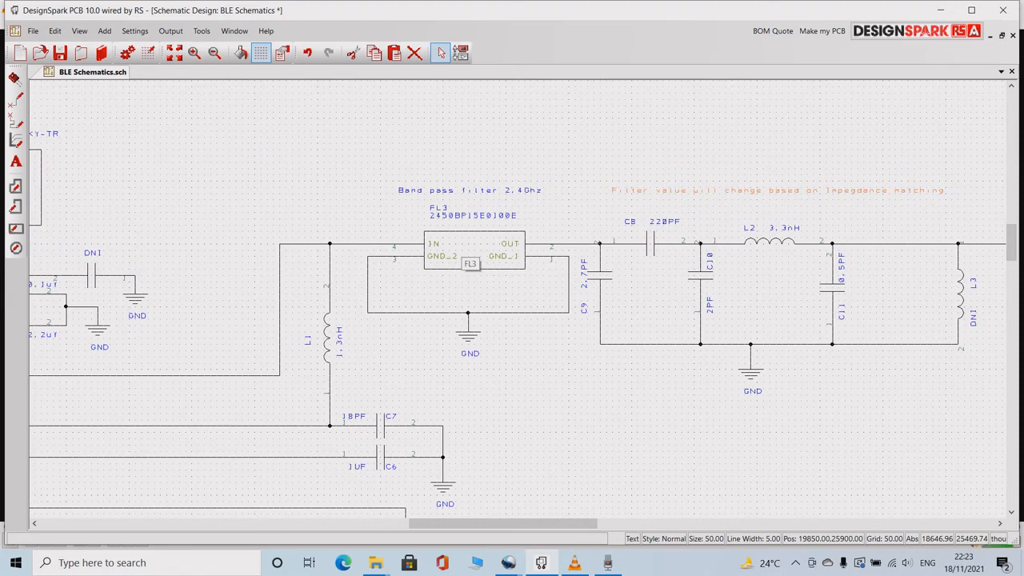
{"action": "mouse_move", "coordinate": [512, 320]}
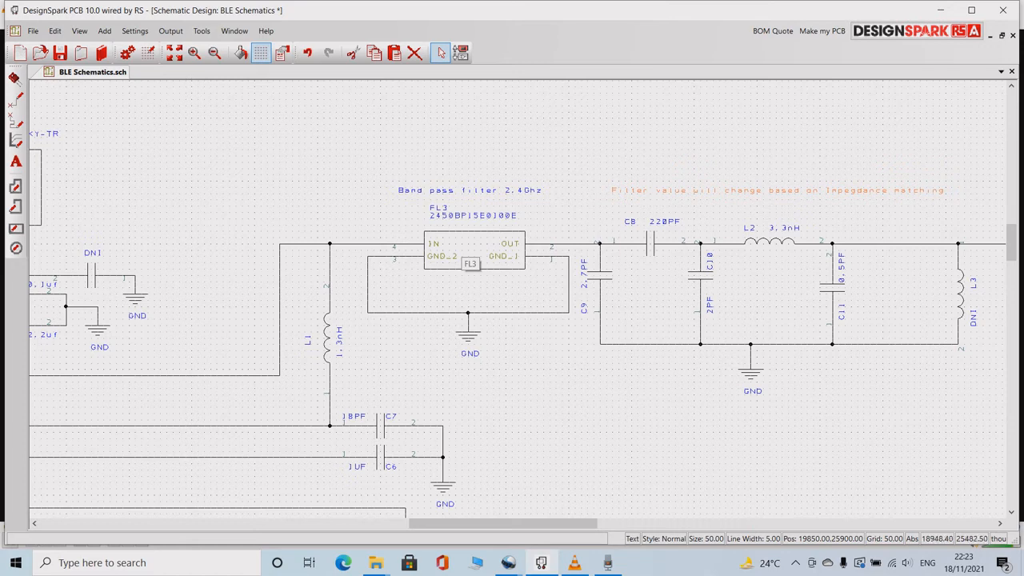
{"action": "mouse_move", "coordinate": [503, 277]}
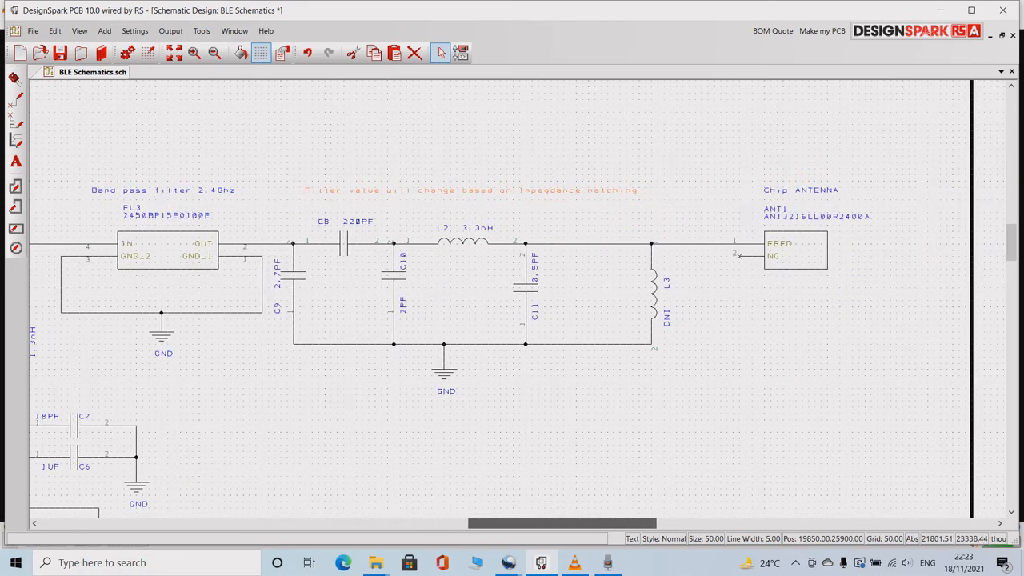
{"action": "scroll", "scroll_direction": "right", "scroll_amount": 3}
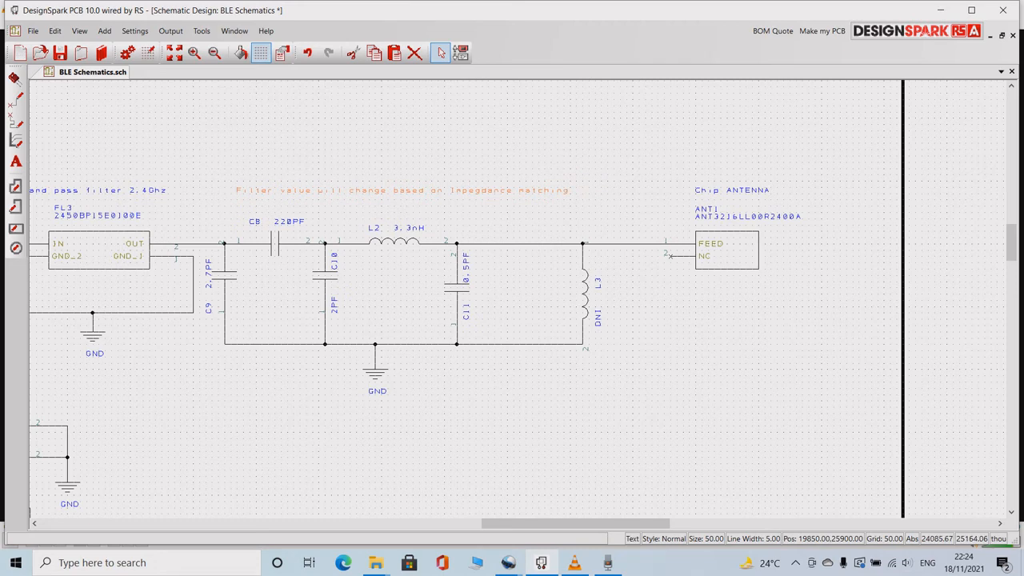
{"action": "mouse_move", "coordinate": [740, 247]}
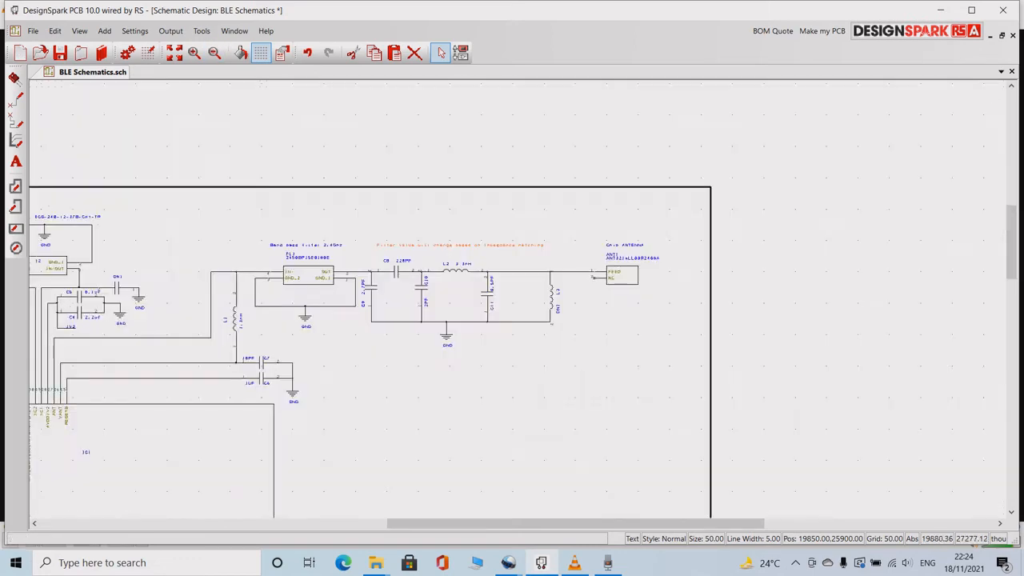
{"action": "scroll", "scroll_direction": "down", "scroll_amount": 3}
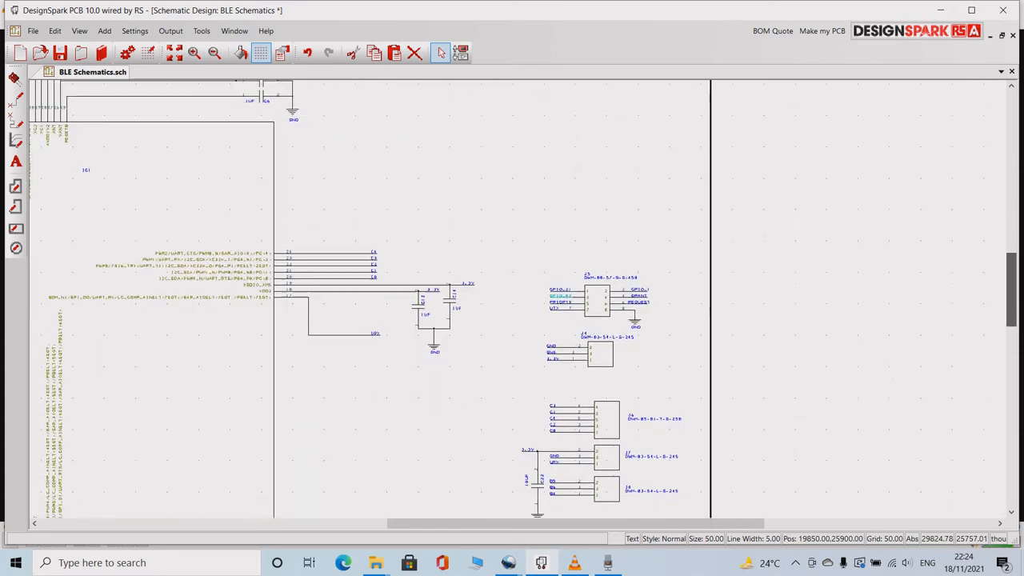
{"action": "scroll", "scroll_direction": "down", "scroll_amount": 3}
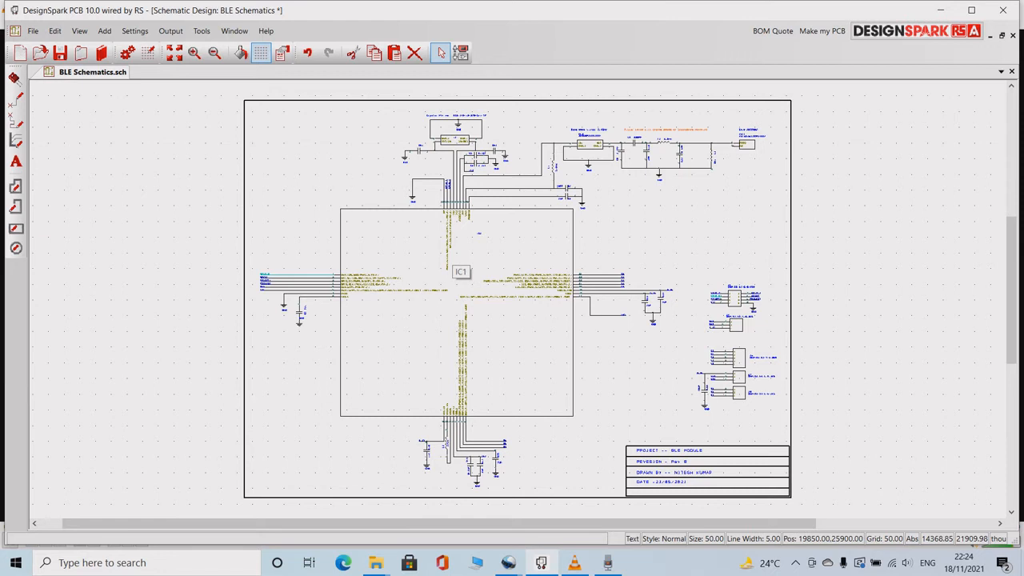
{"action": "left_click", "coordinate": [461, 272]}
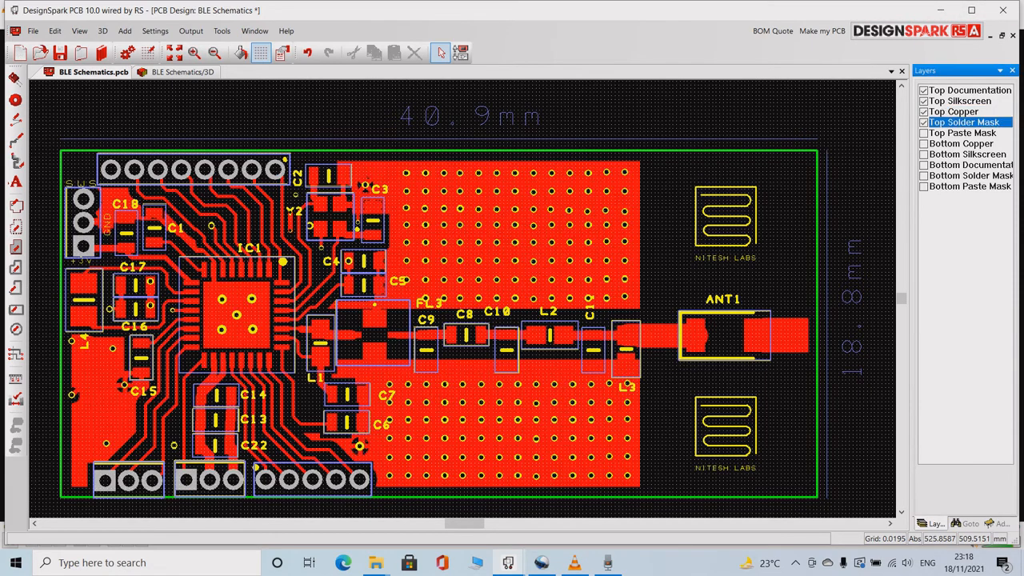
Step: Toggle Top Copper, Top Solder Mask and Top Paste Mask off and back on
{"action": "left_click", "coordinate": [962, 132]}
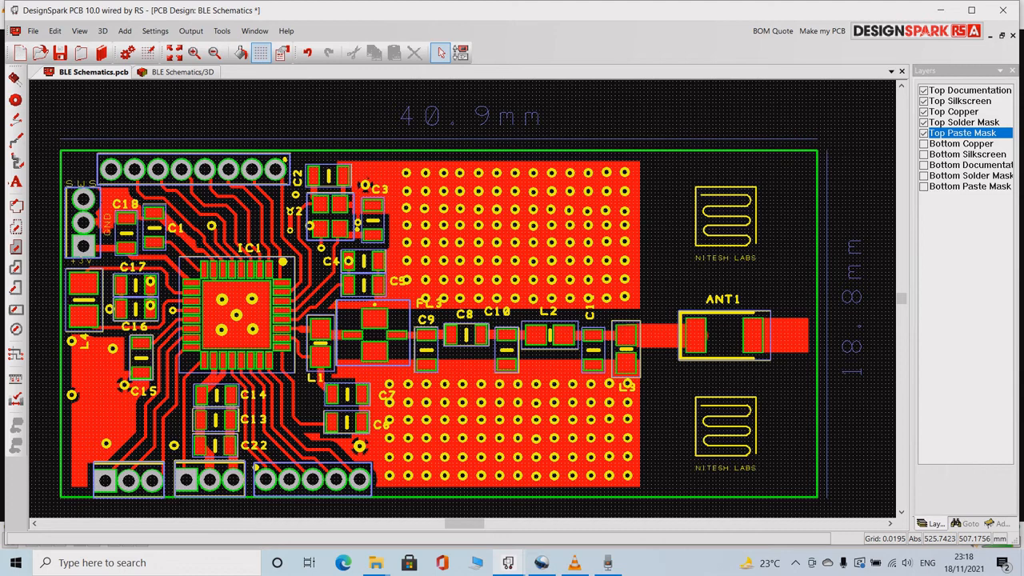
{"action": "mouse_move", "coordinate": [965, 471]}
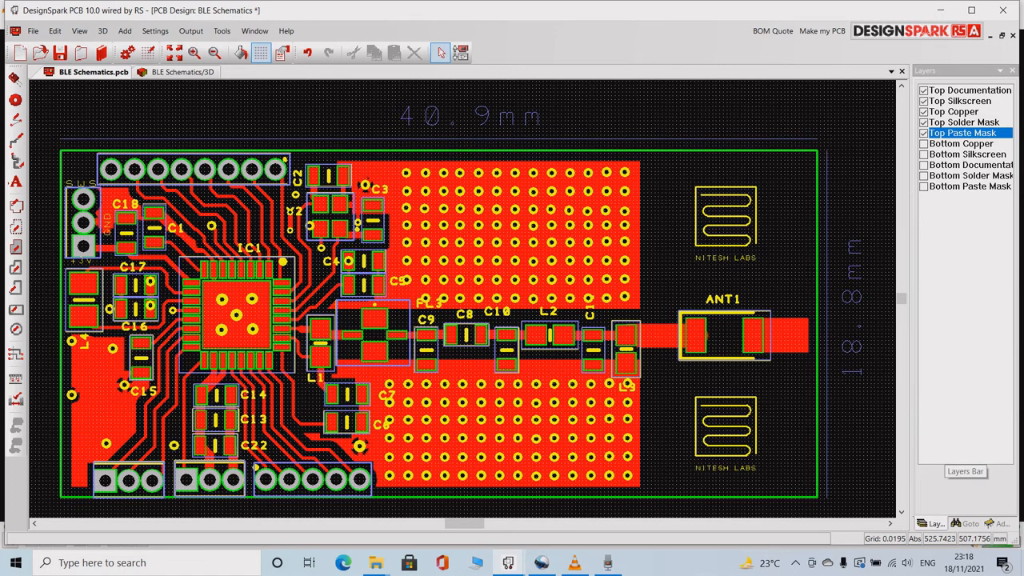
{"action": "left_click", "coordinate": [963, 122]}
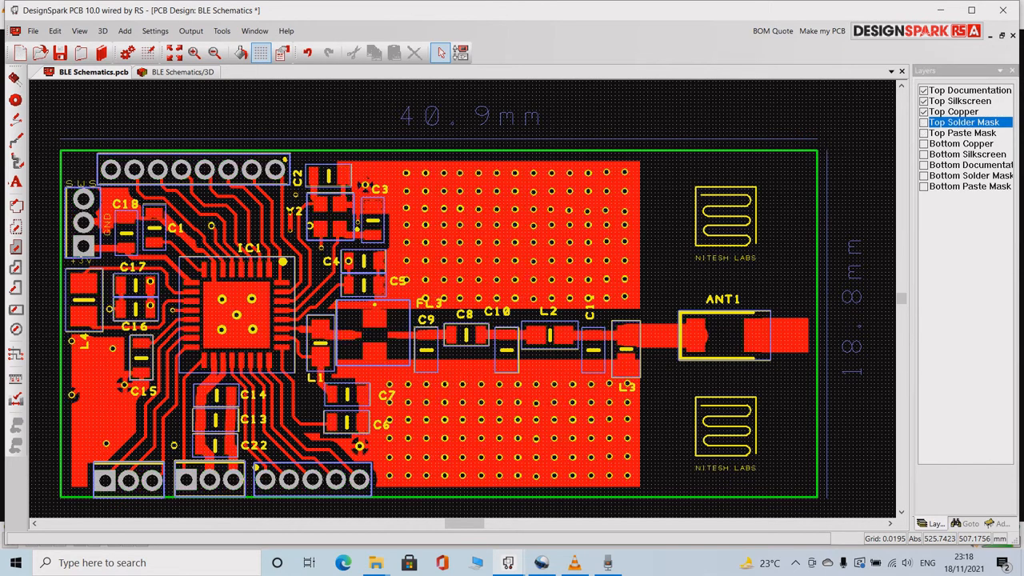
{"action": "left_click", "coordinate": [953, 111]}
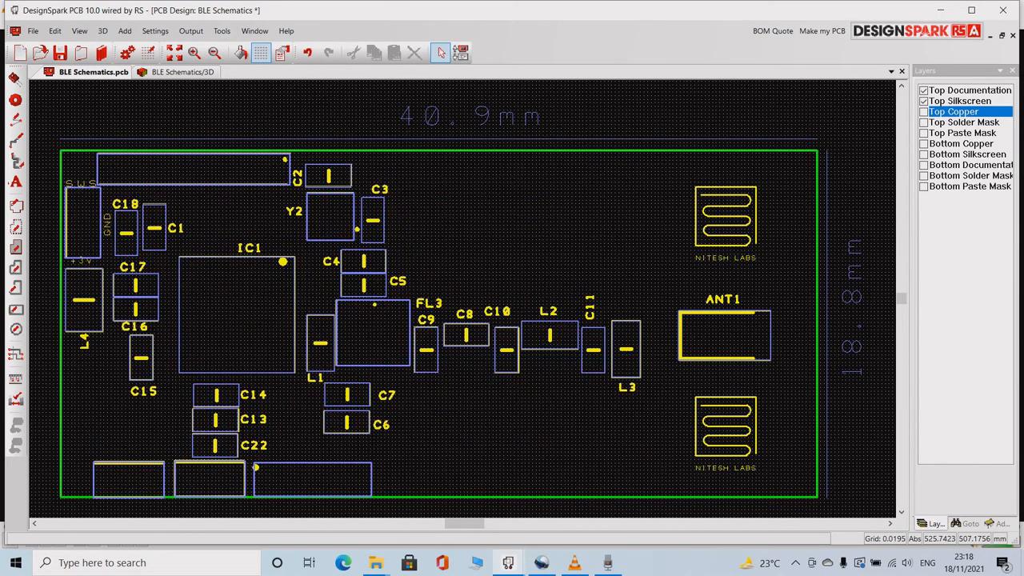
{"action": "left_click", "coordinate": [924, 112]}
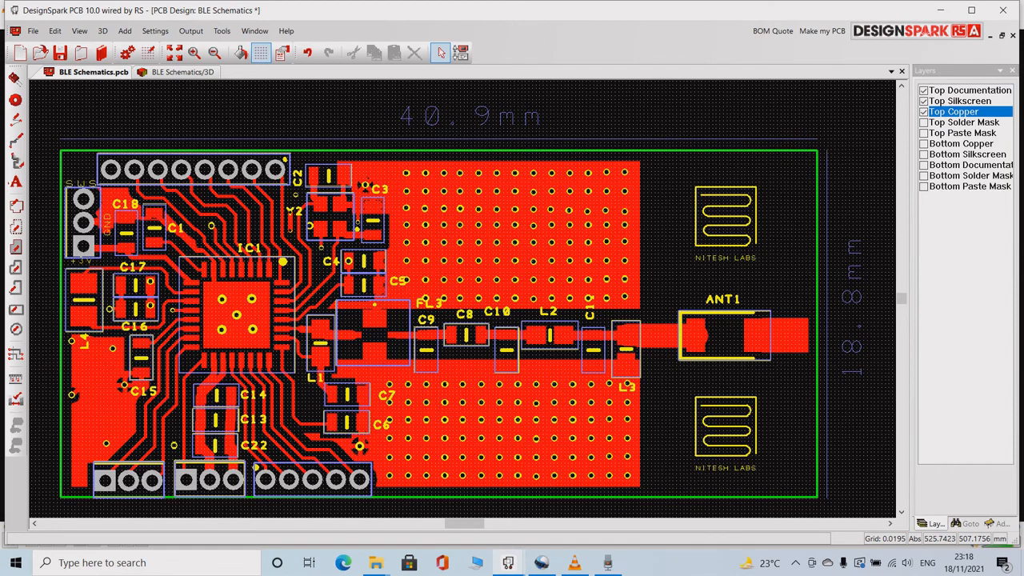
{"action": "left_click", "coordinate": [962, 121]}
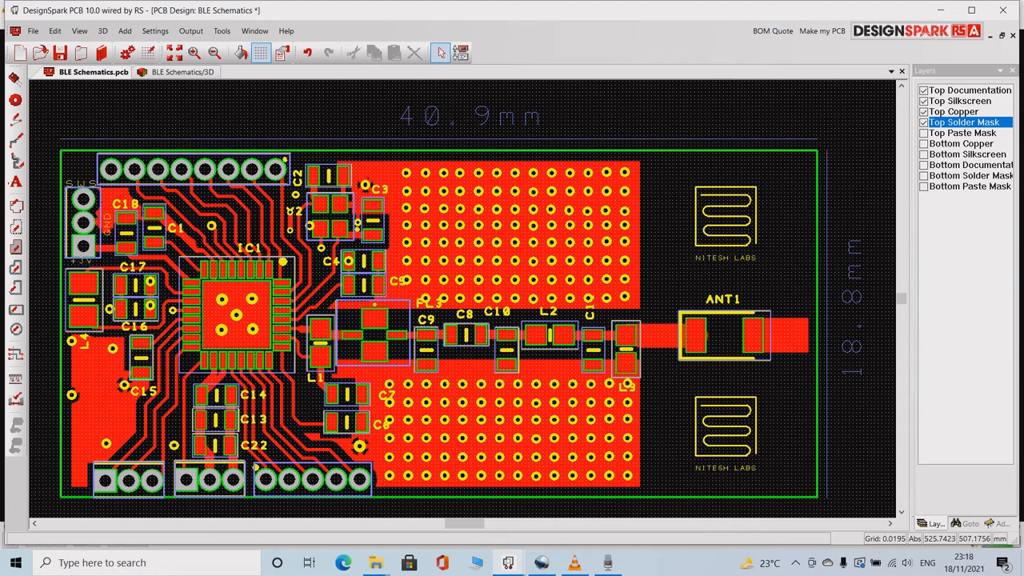
{"action": "left_click", "coordinate": [963, 133]}
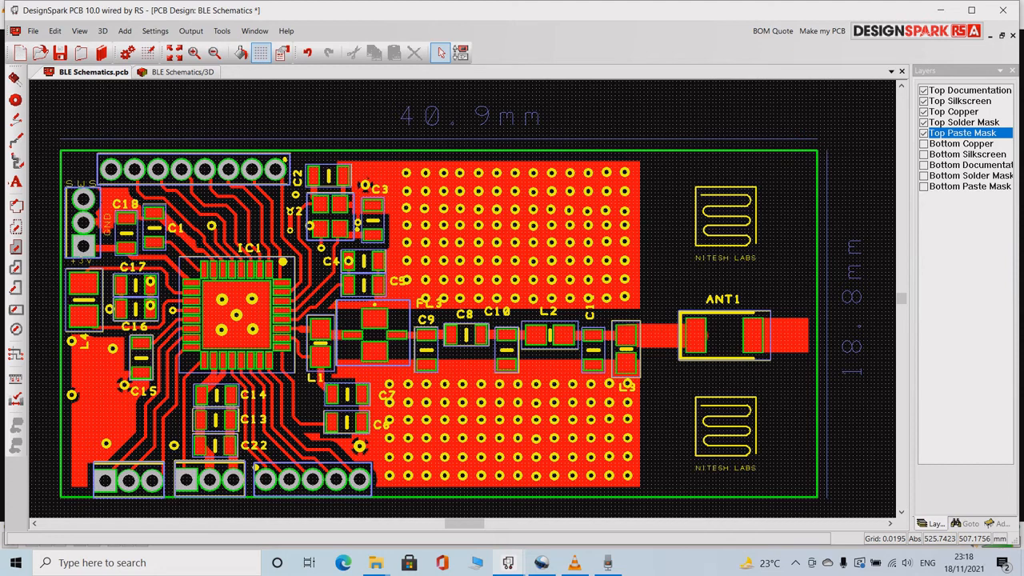
Step: Show the bottom copper and mask layers with the top layers hidden
{"action": "left_click", "coordinate": [967, 154]}
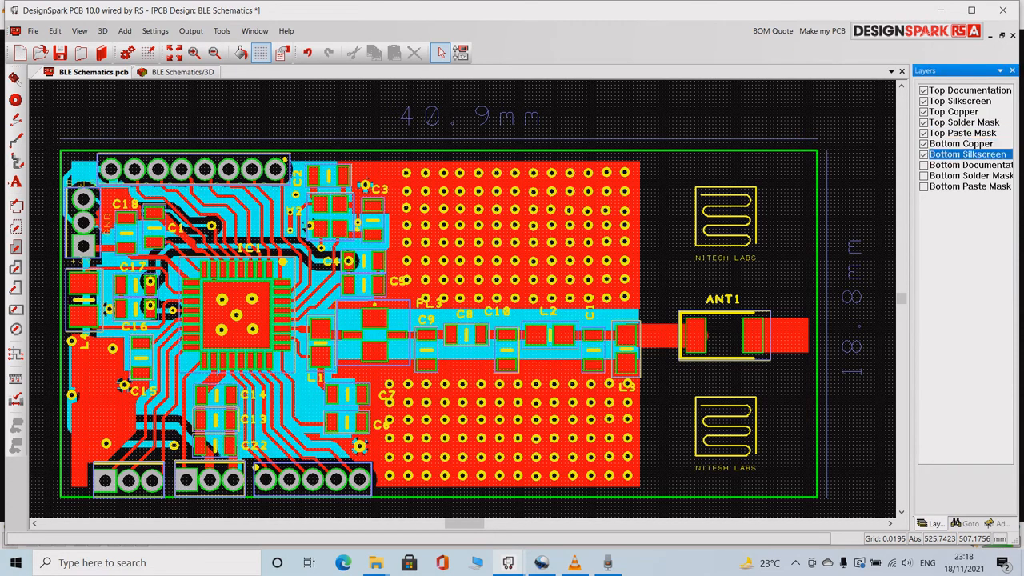
{"action": "left_click", "coordinate": [968, 175]}
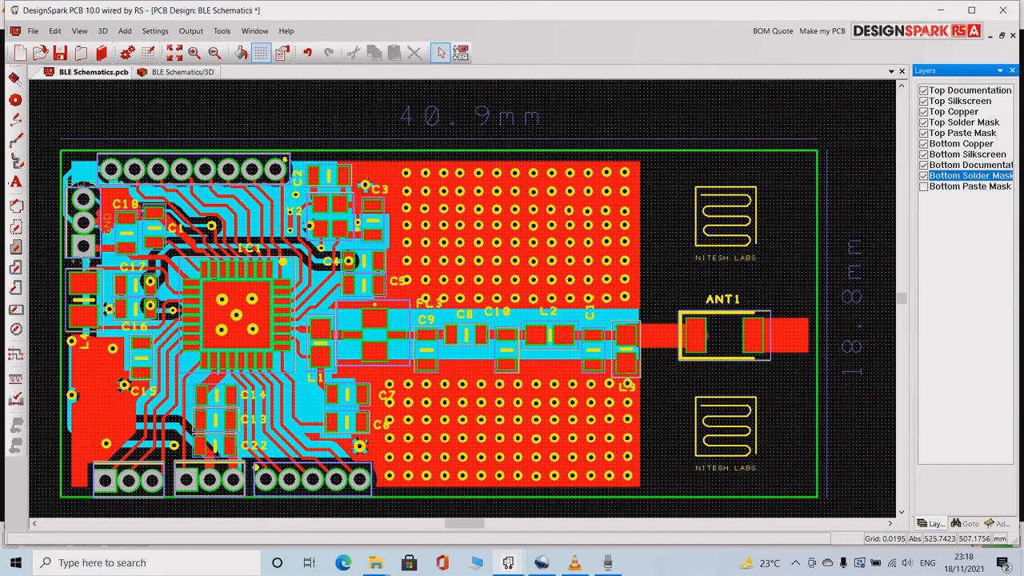
{"action": "left_click", "coordinate": [969, 90]}
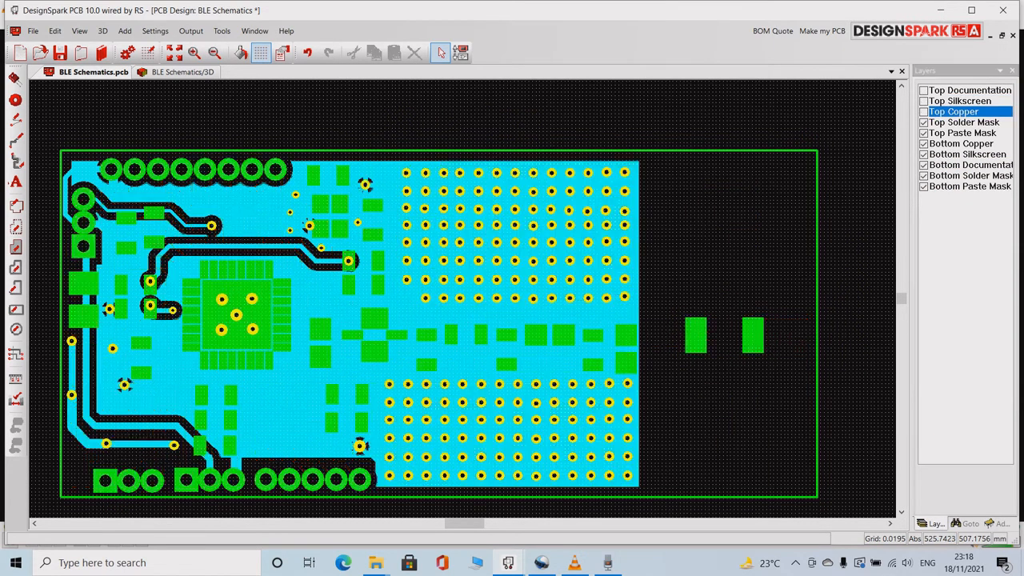
{"action": "left_click", "coordinate": [962, 132]}
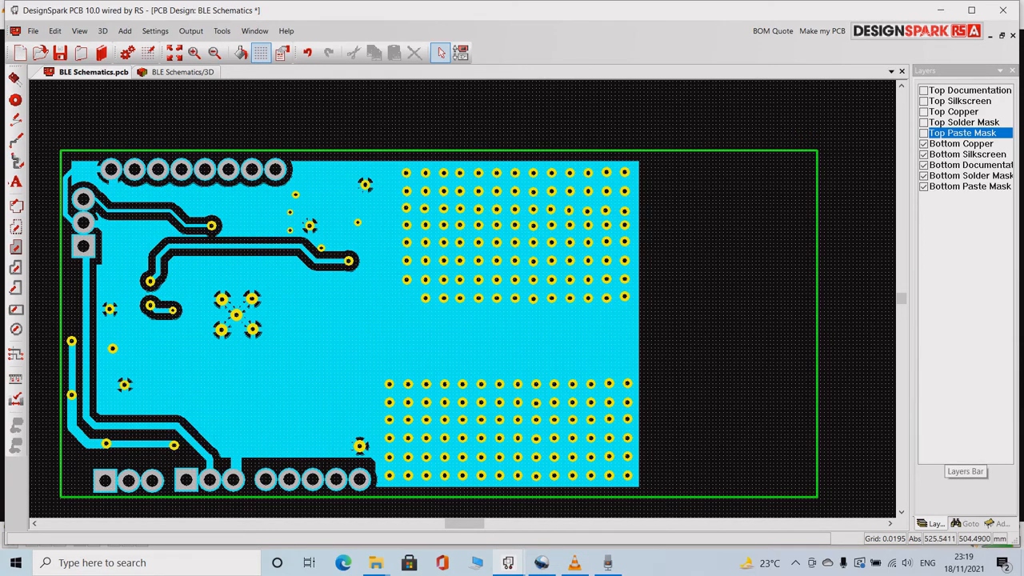
{"action": "left_click", "coordinate": [968, 175]}
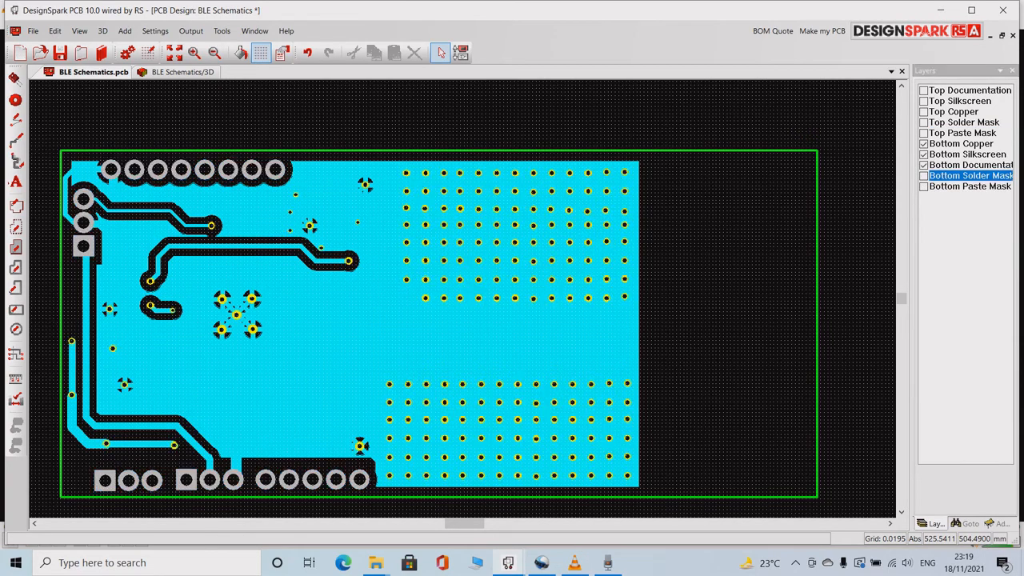
{"action": "left_click", "coordinate": [968, 154]}
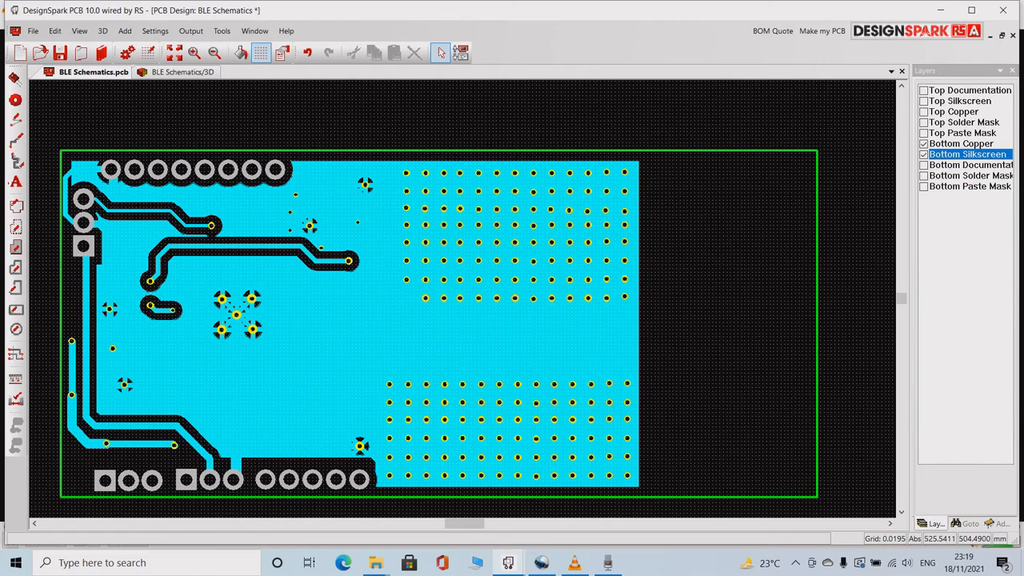
Step: Turn every top and bottom layer back on, then rotate the board in 3D View
{"action": "left_click", "coordinate": [968, 165]}
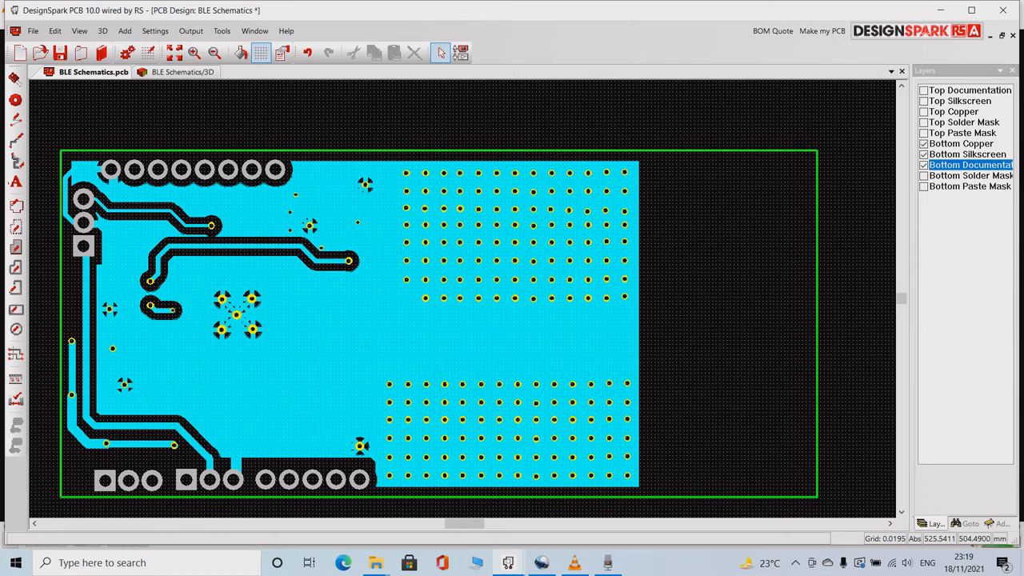
{"action": "left_click", "coordinate": [969, 175]}
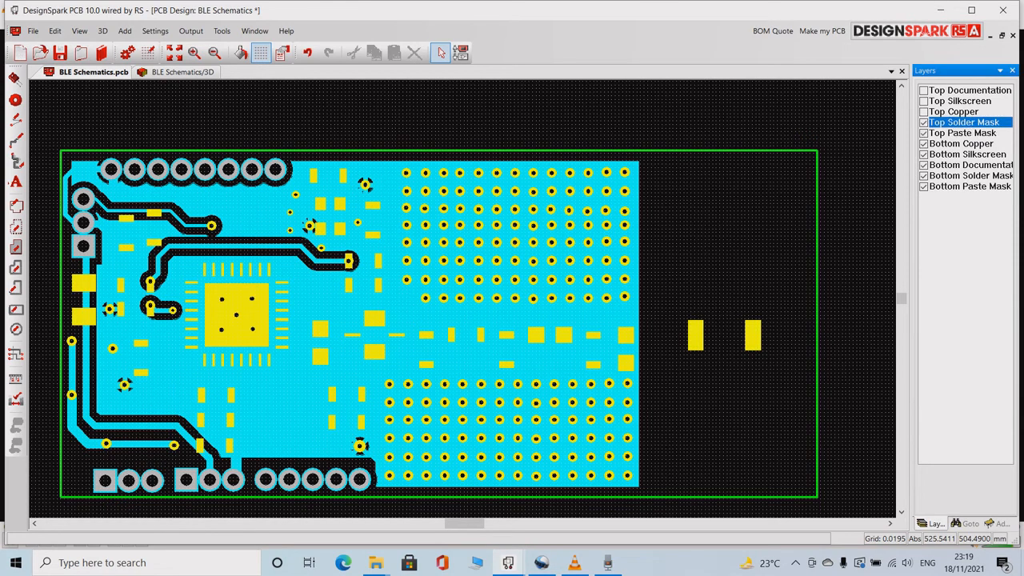
{"action": "left_click", "coordinate": [960, 101]}
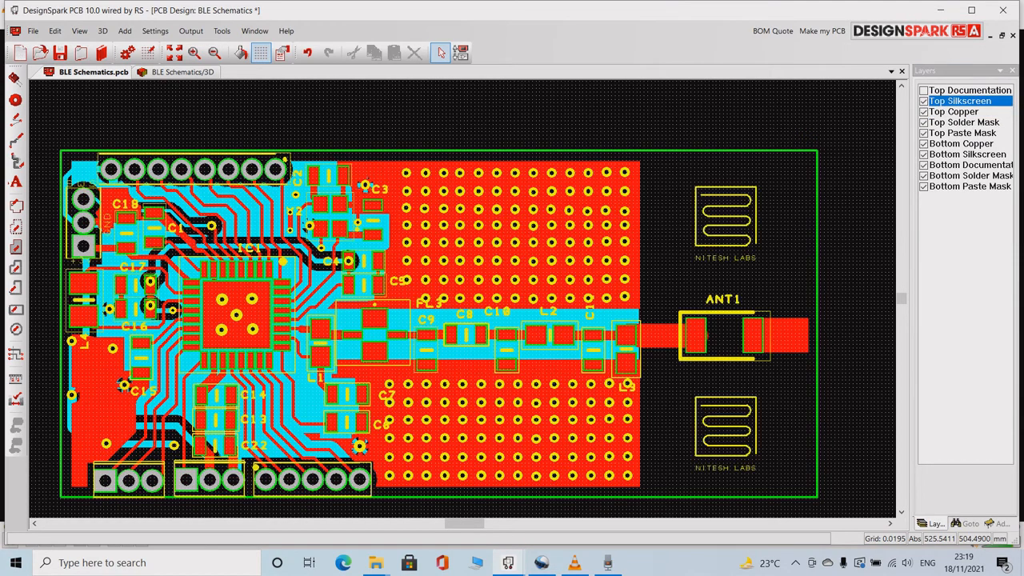
{"action": "left_click", "coordinate": [968, 90]}
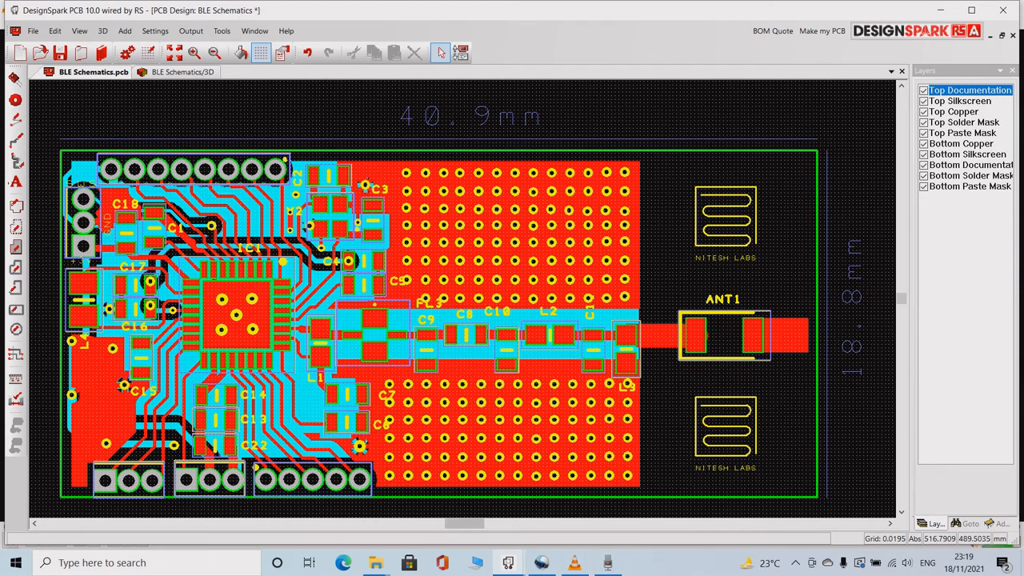
{"action": "left_click", "coordinate": [184, 71]}
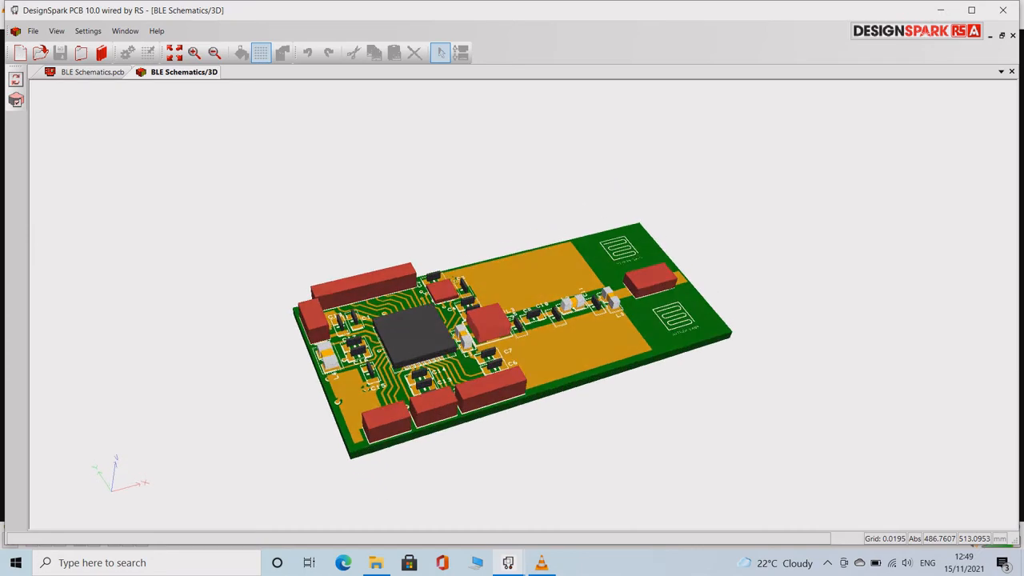
{"action": "left_click_drag", "start_coordinate": [512, 336], "coordinate": [512, 320]}
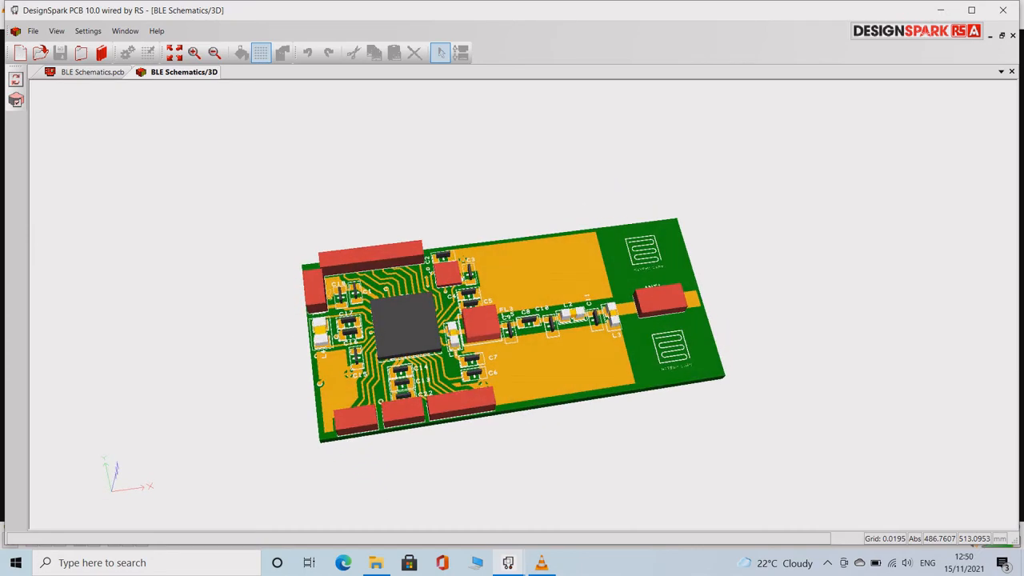